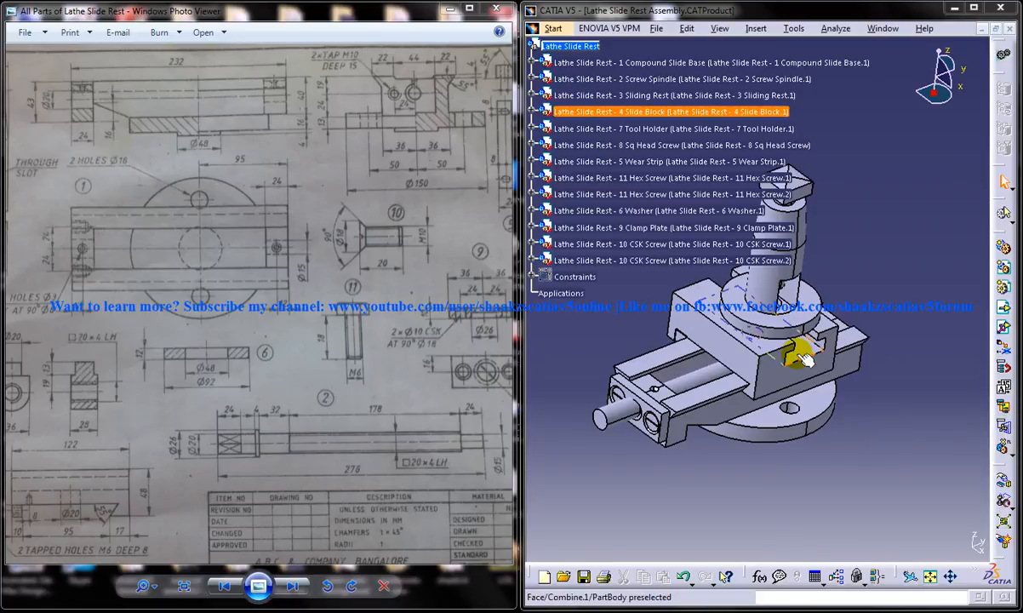
Review the assembly drawing's parts list, then return to the all-parts drawing.
drag(800, 353, 817, 404)
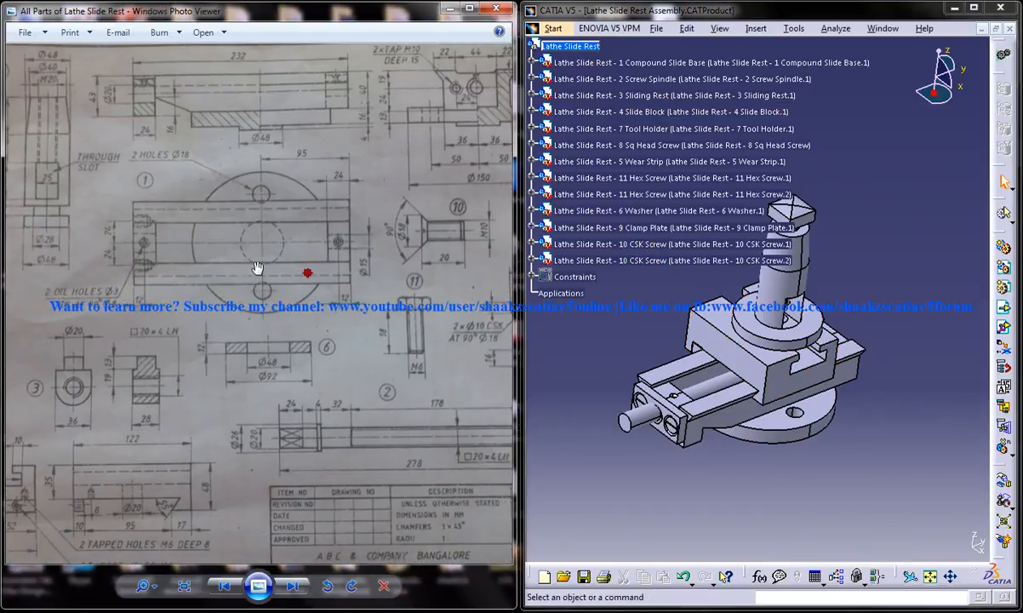
click(293, 585)
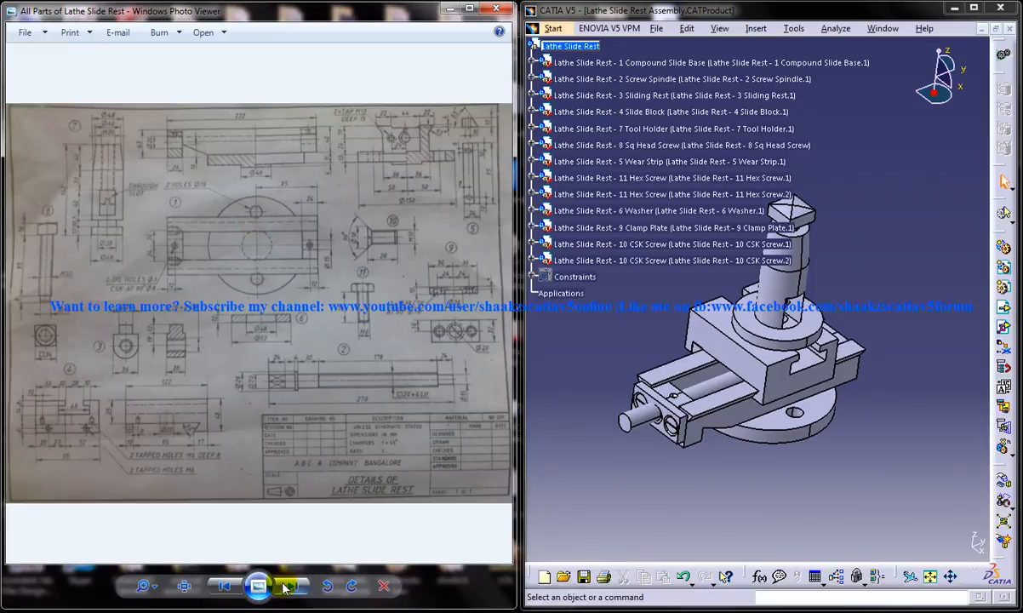
click(293, 585)
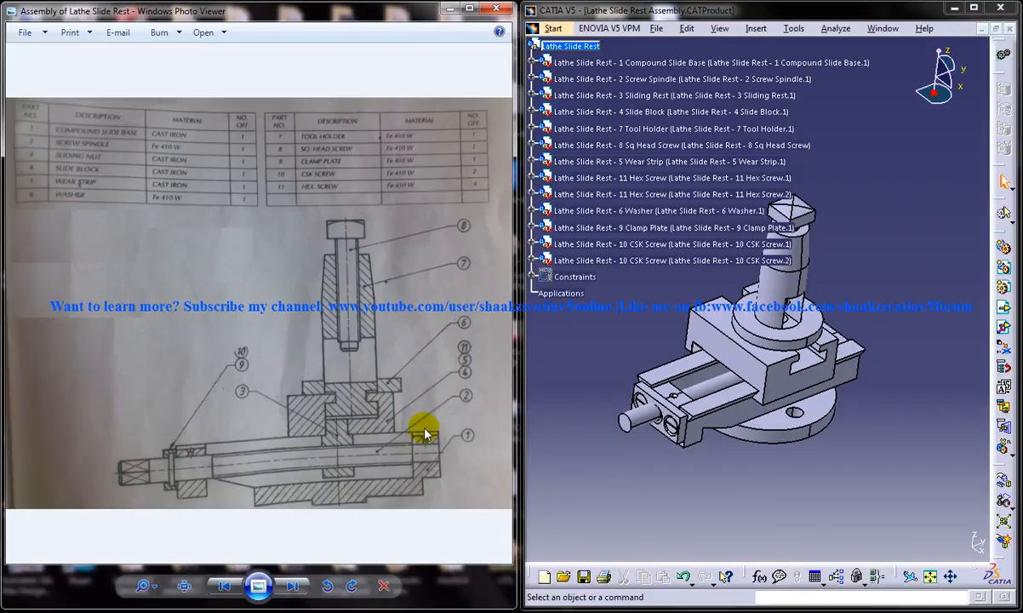
mouse_move(176, 213)
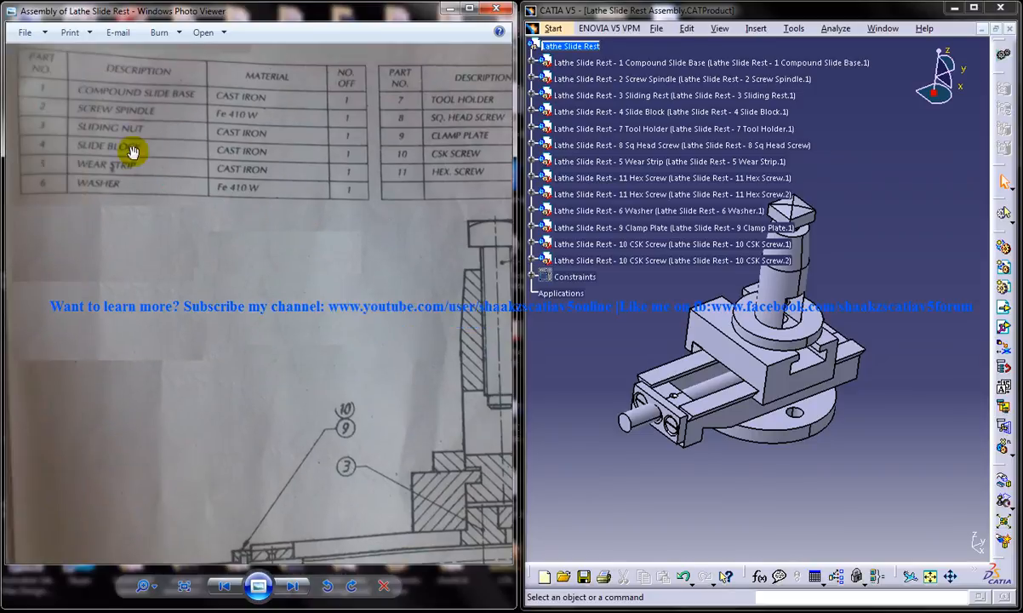
mouse_move(350, 113)
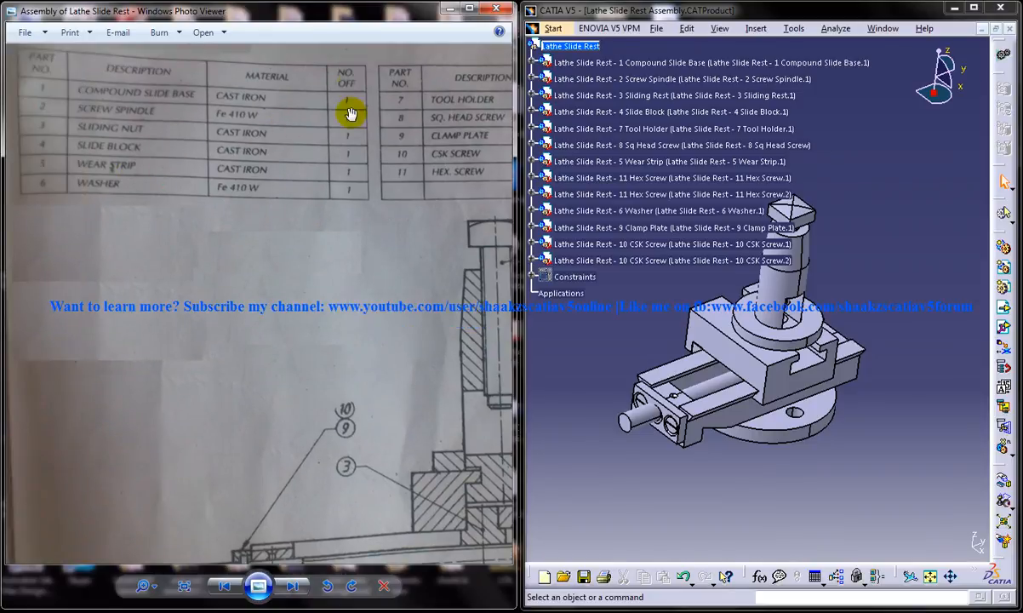
mouse_move(197, 176)
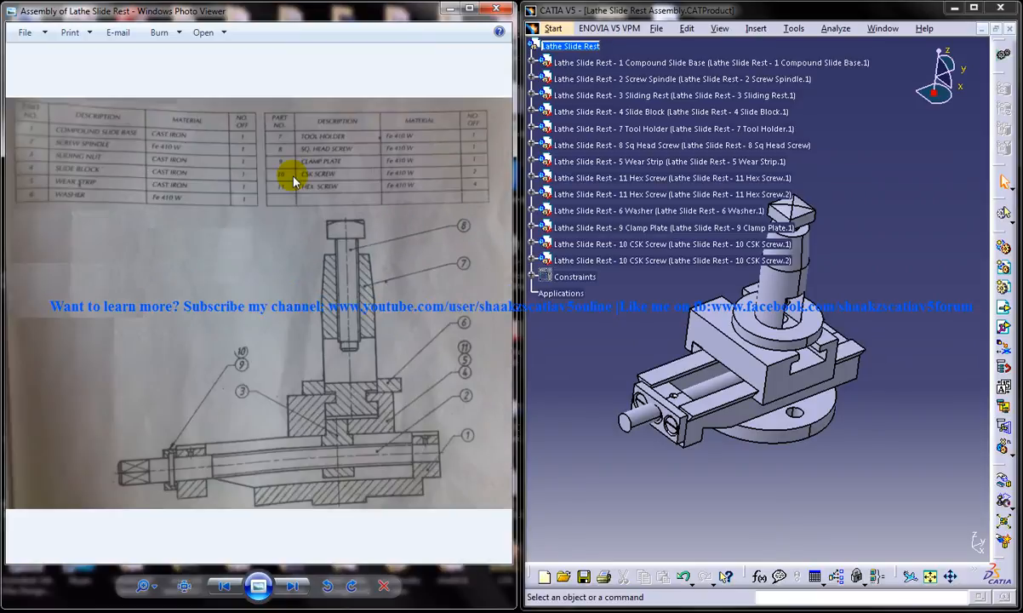
click(295, 585)
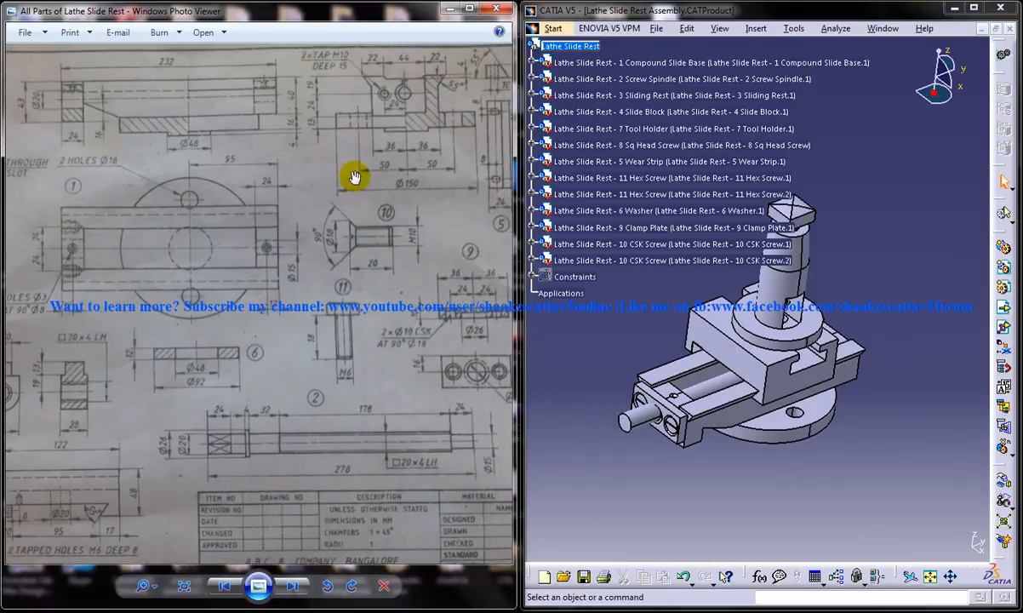
Select the compound slide base in the assembly and switch to its CATPart window.
click(879, 28)
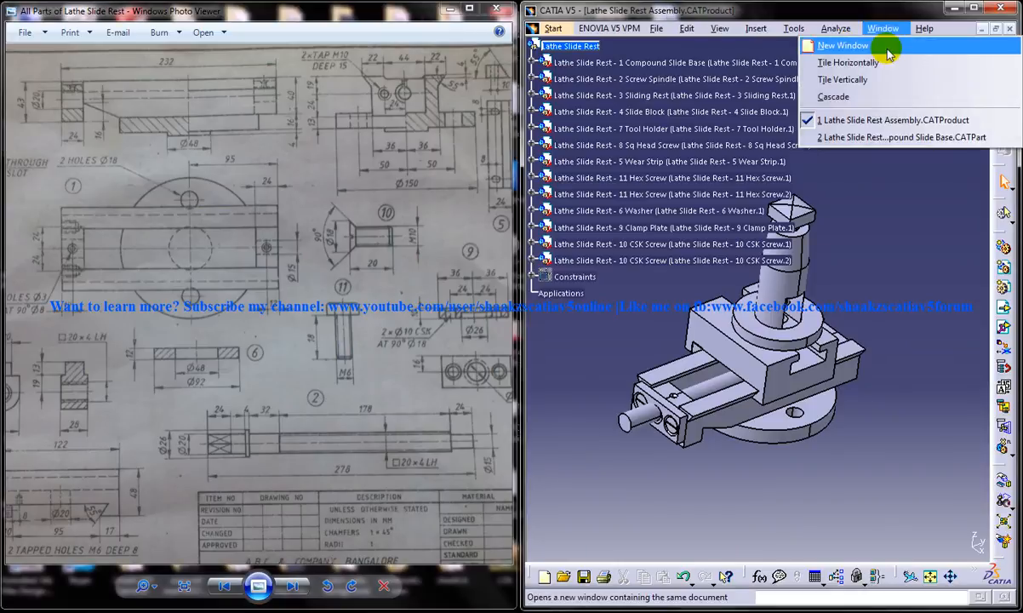
click(911, 138)
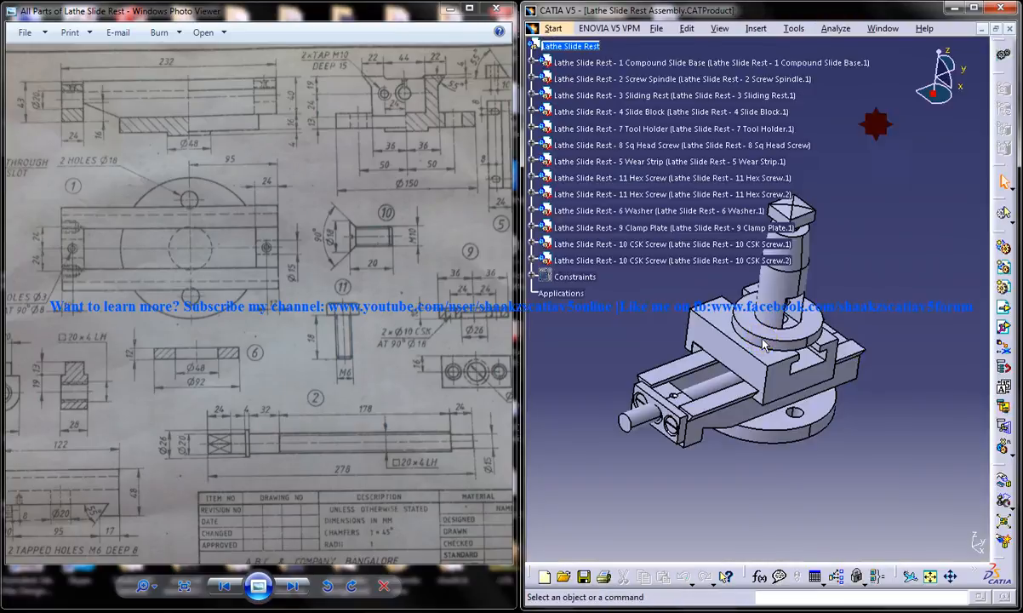
click(664, 112)
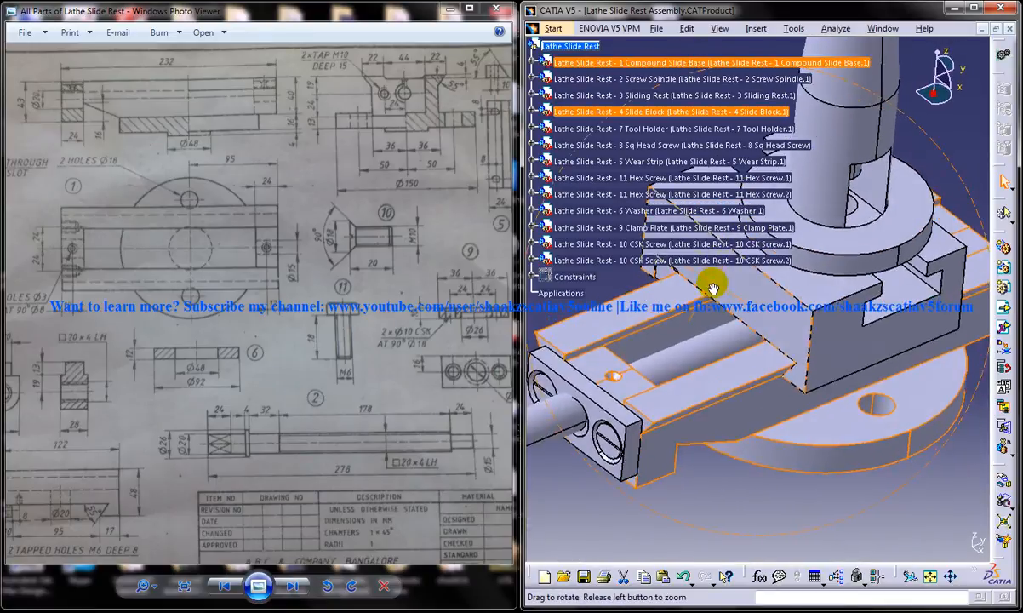
click(878, 29)
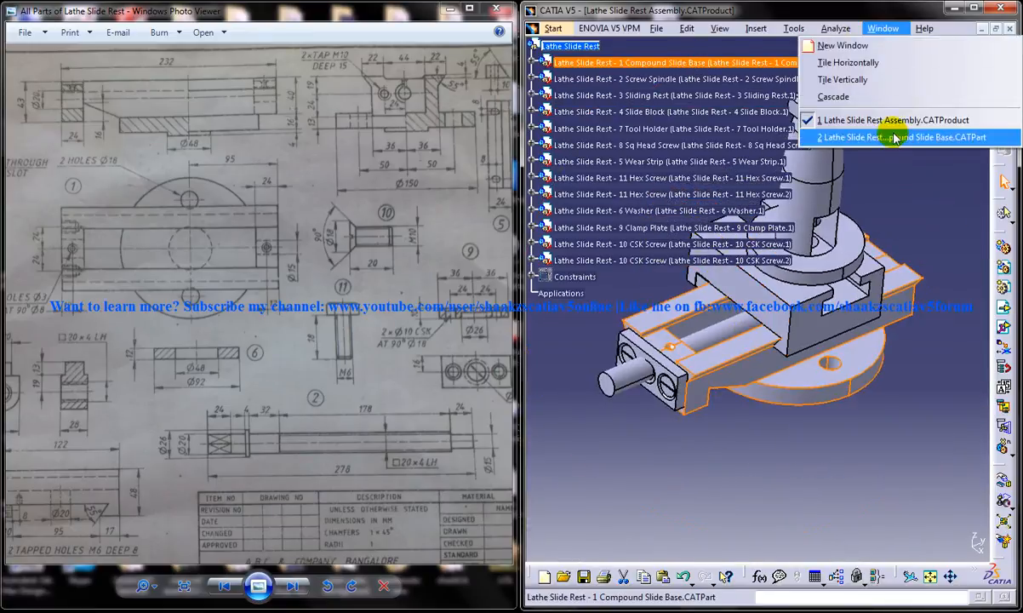
click(905, 137)
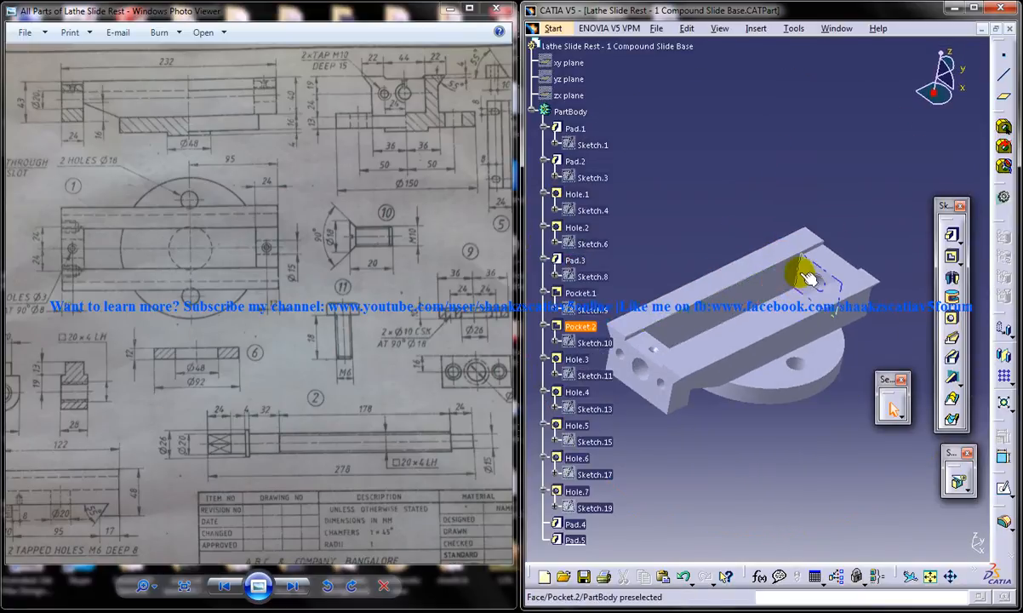
Create a new part named 'Lathe Slide Rest - 1 Compund Slide Base'.
click(547, 28)
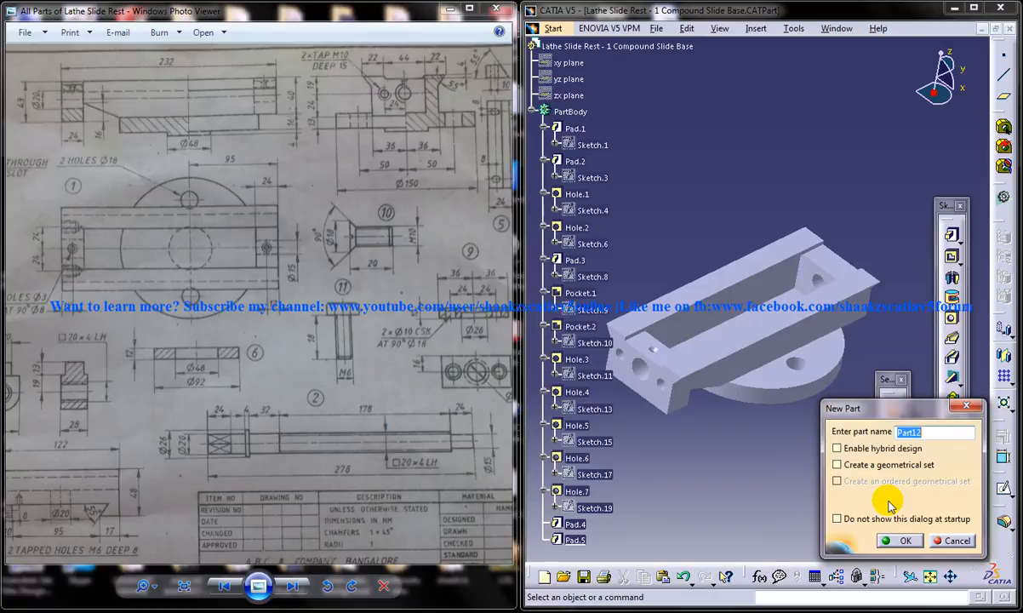
text(Co)
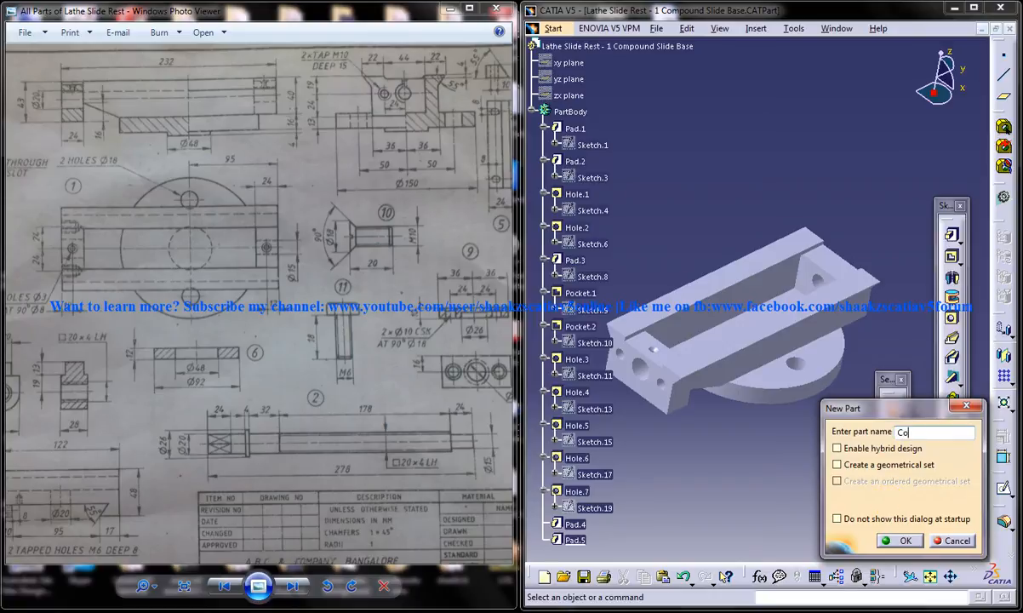
text(Lathe)
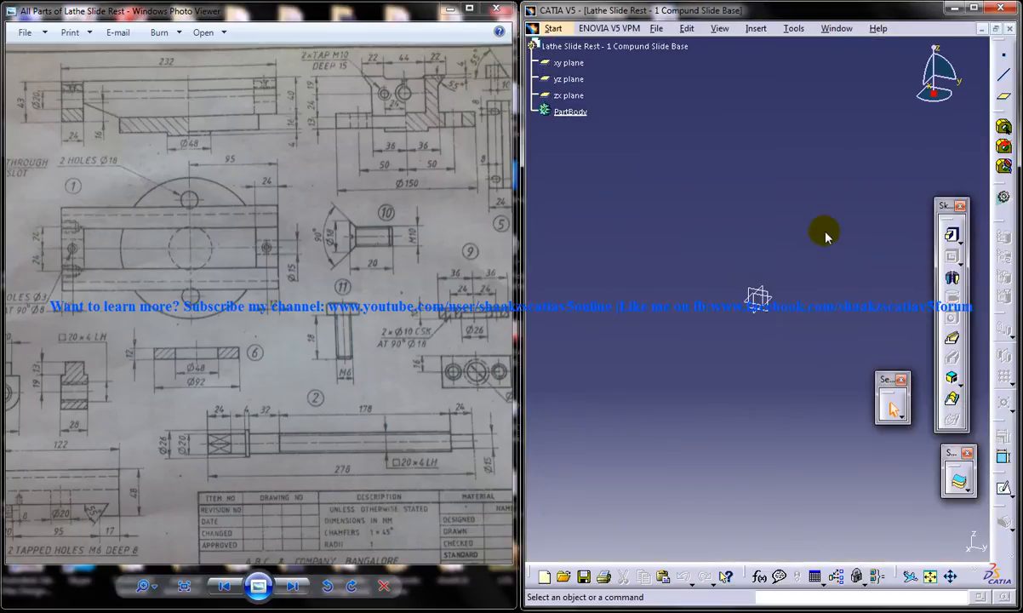
mouse_move(643, 227)
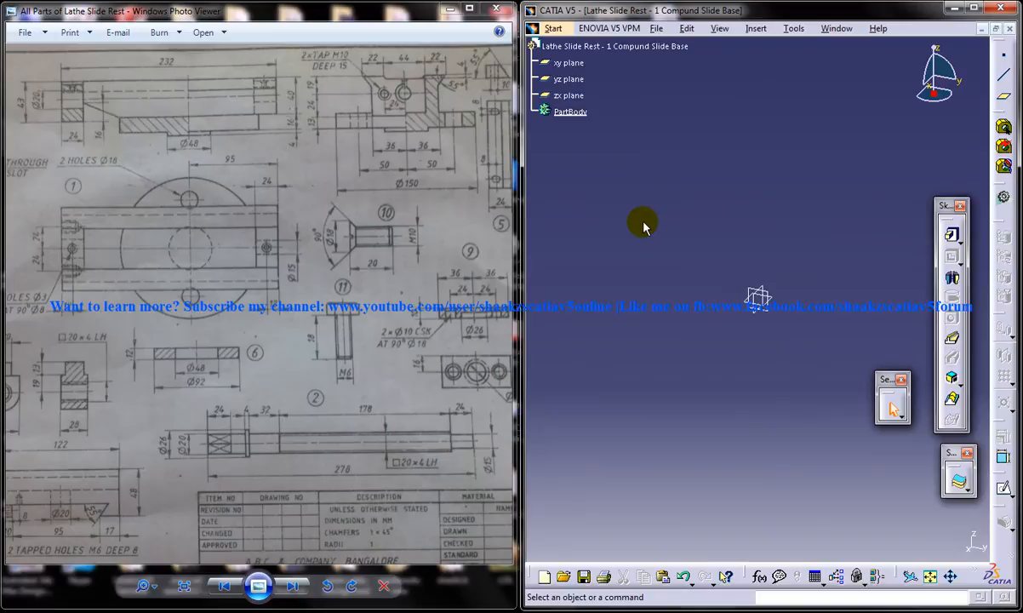
mouse_move(207, 141)
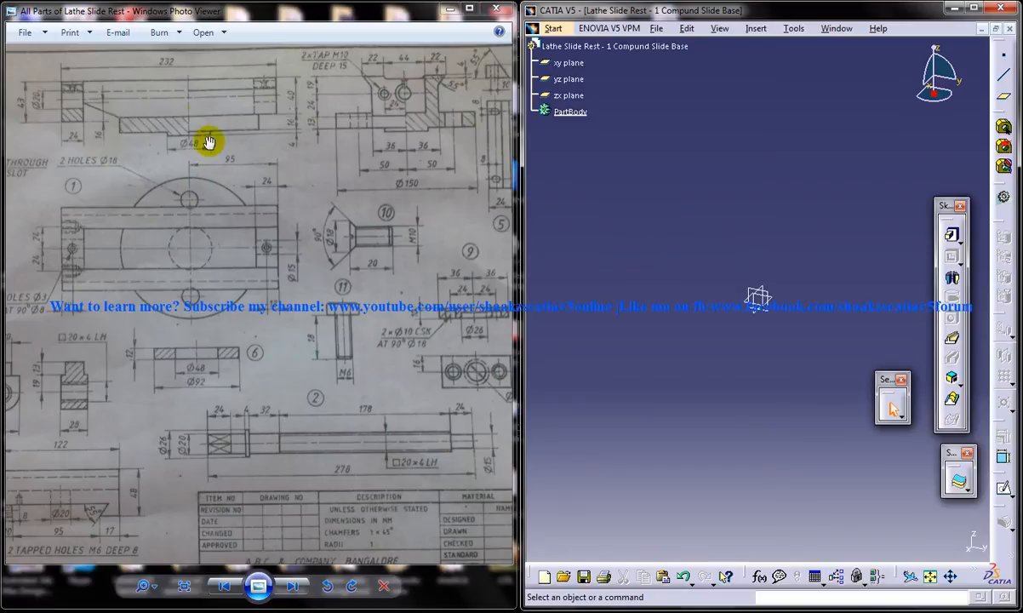
mouse_move(240, 119)
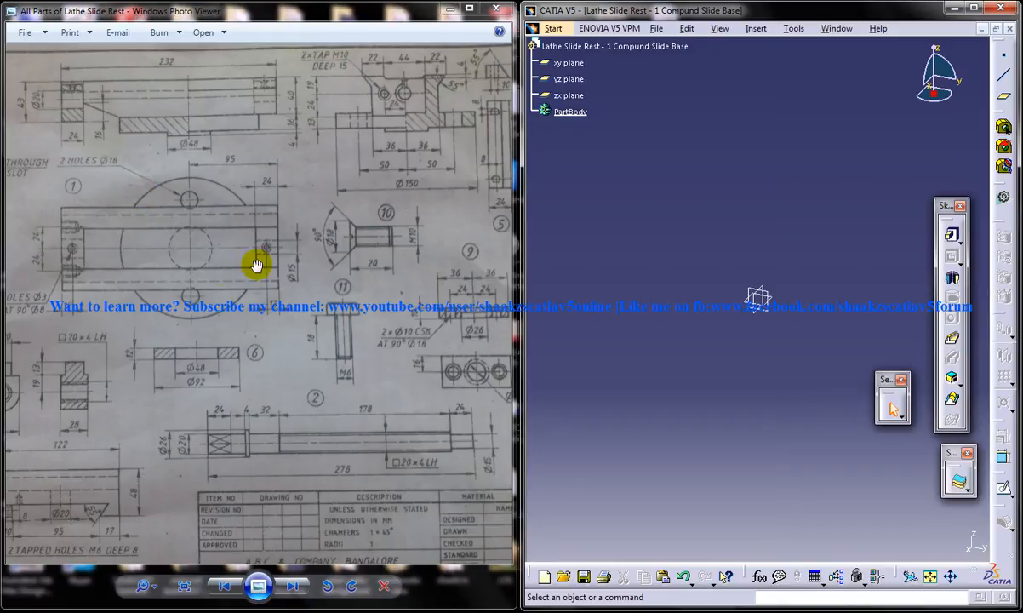
mouse_move(232, 299)
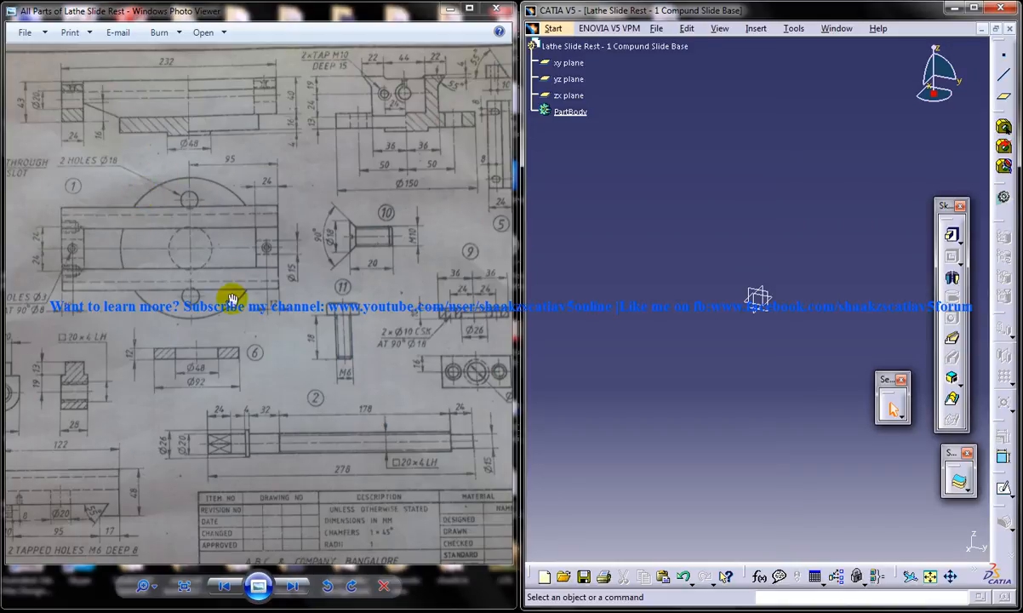
mouse_move(707, 210)
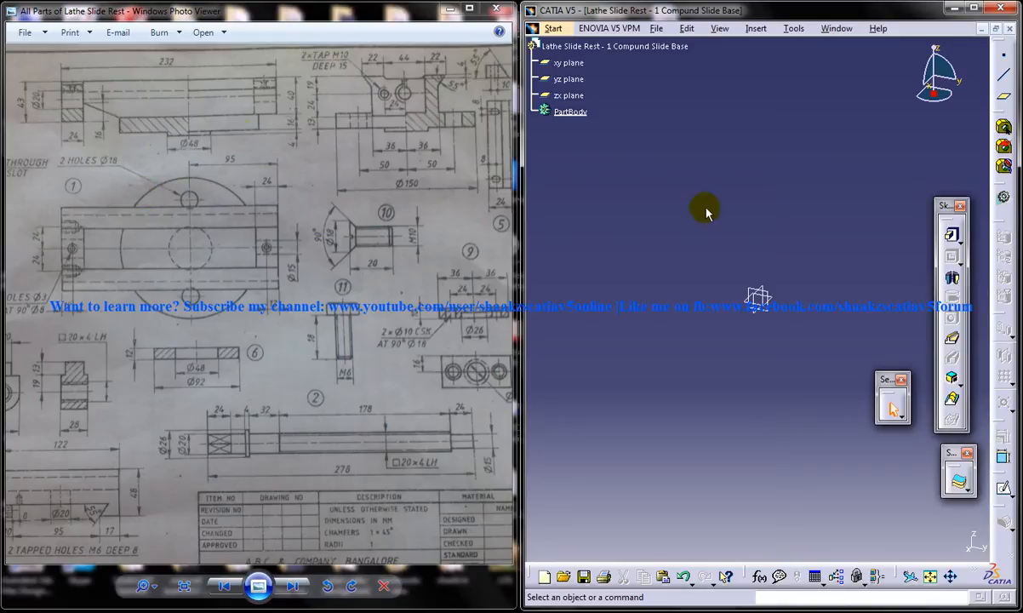
Sketch a circle at the origin on the xy plane, constrained to 150 mm diameter.
click(569, 63)
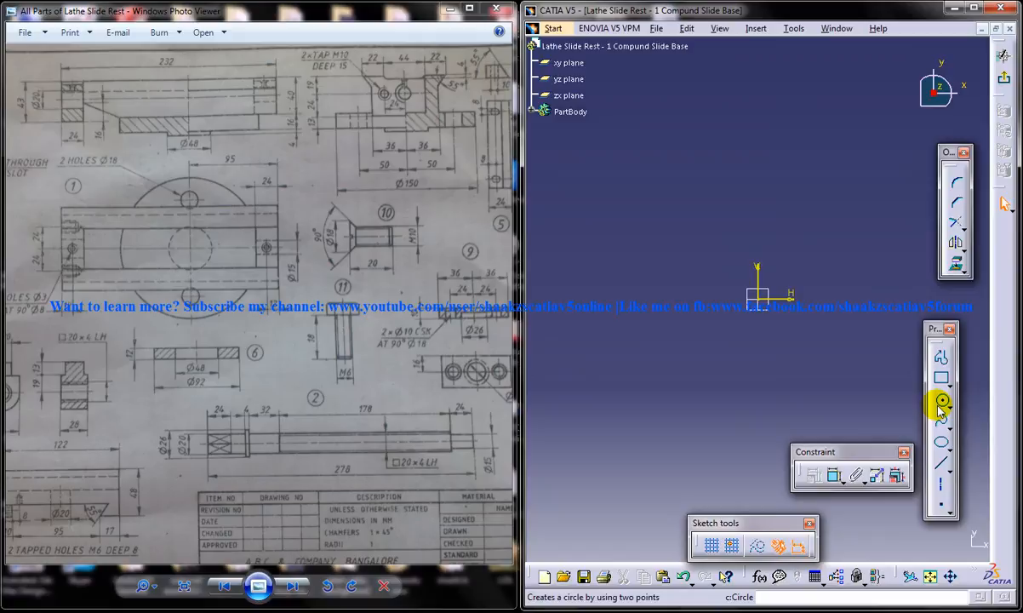
click(942, 402)
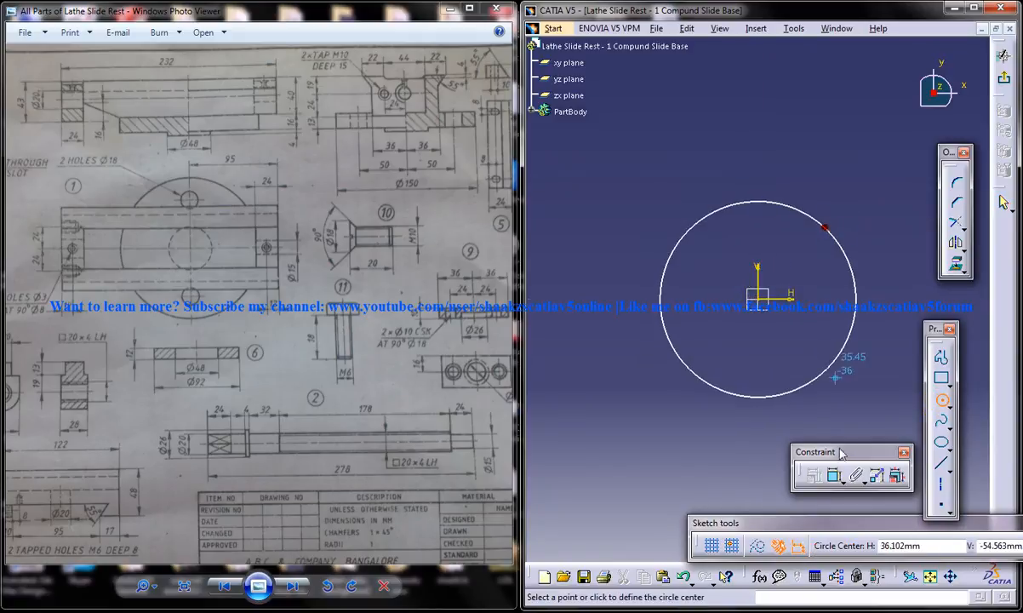
click(825, 238)
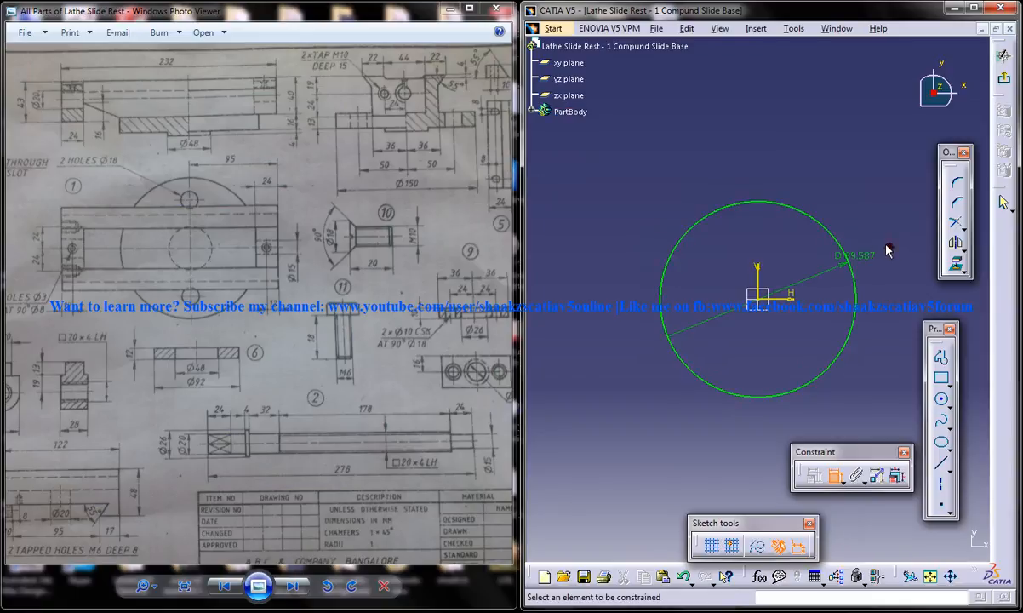
double_click(853, 256)
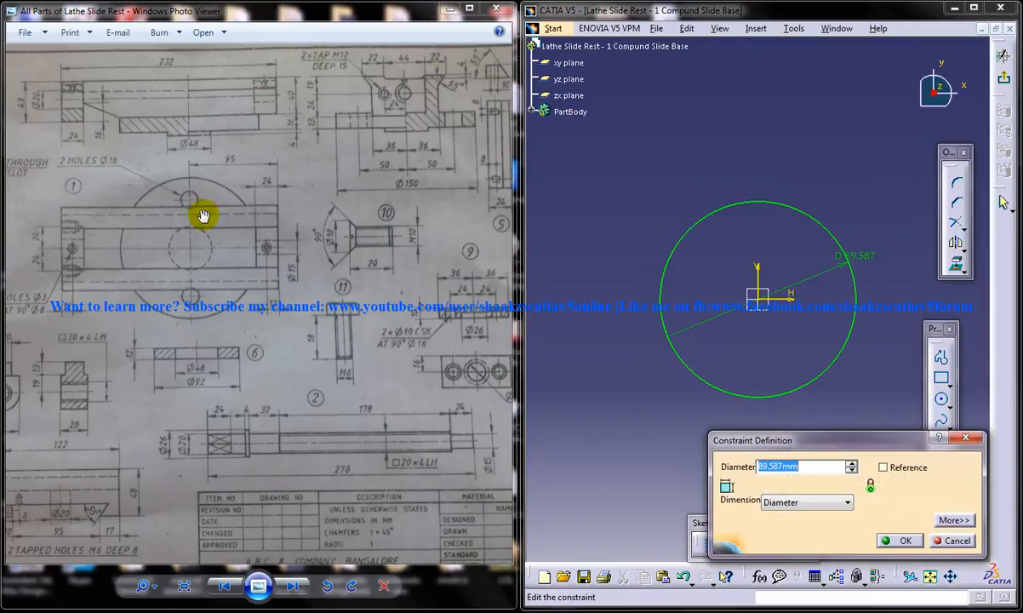
mouse_move(355, 137)
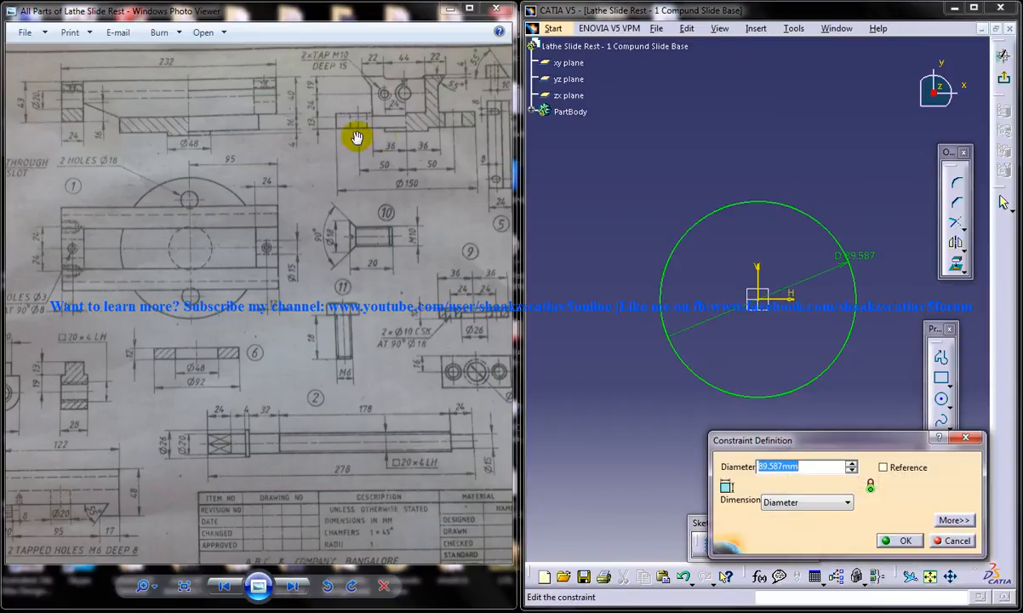
text(150)
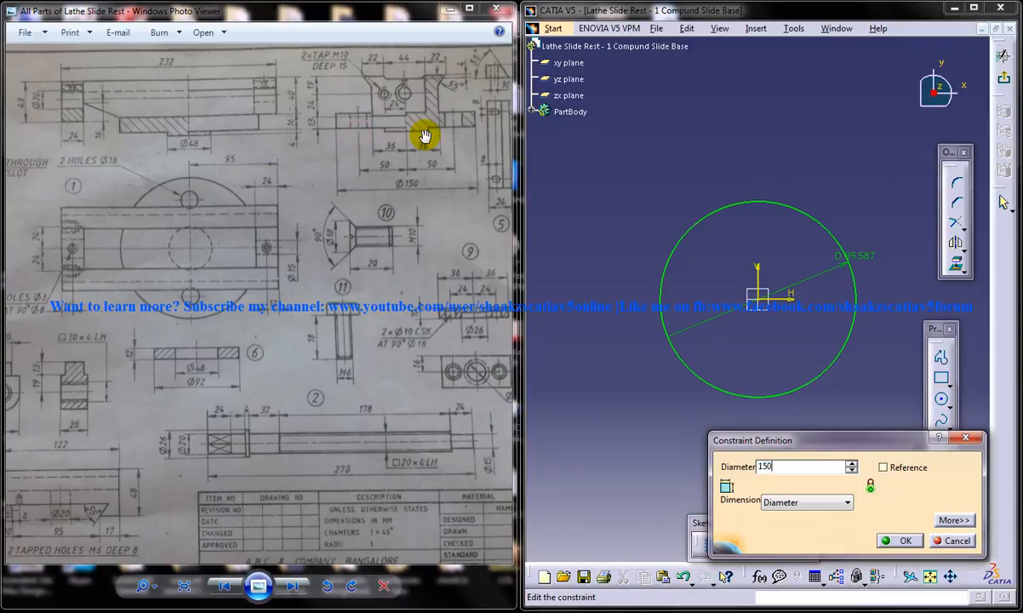
click(901, 540)
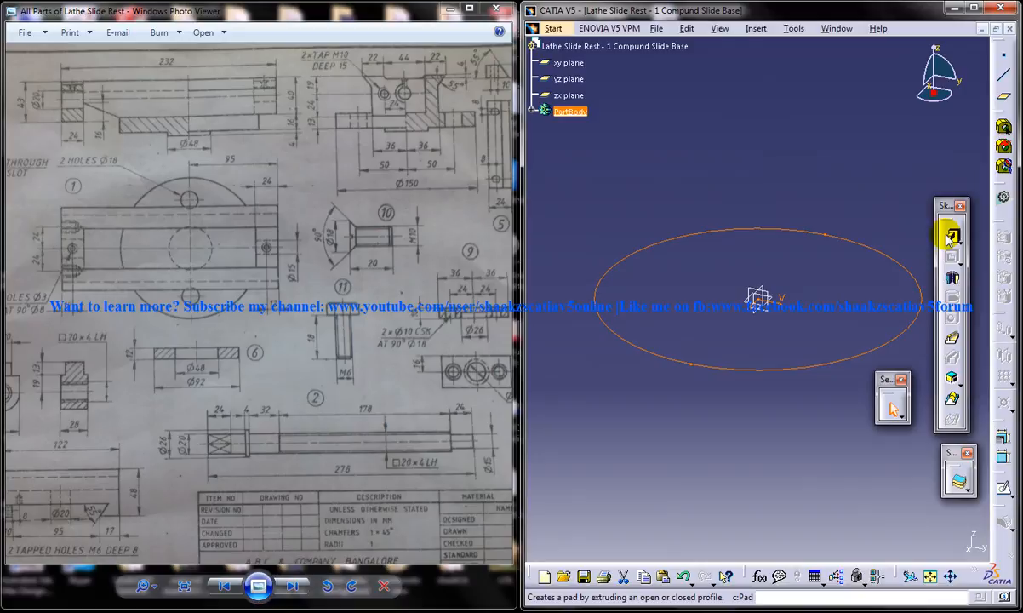
Pad Sketch.1 to a length of 20 mm.
click(944, 236)
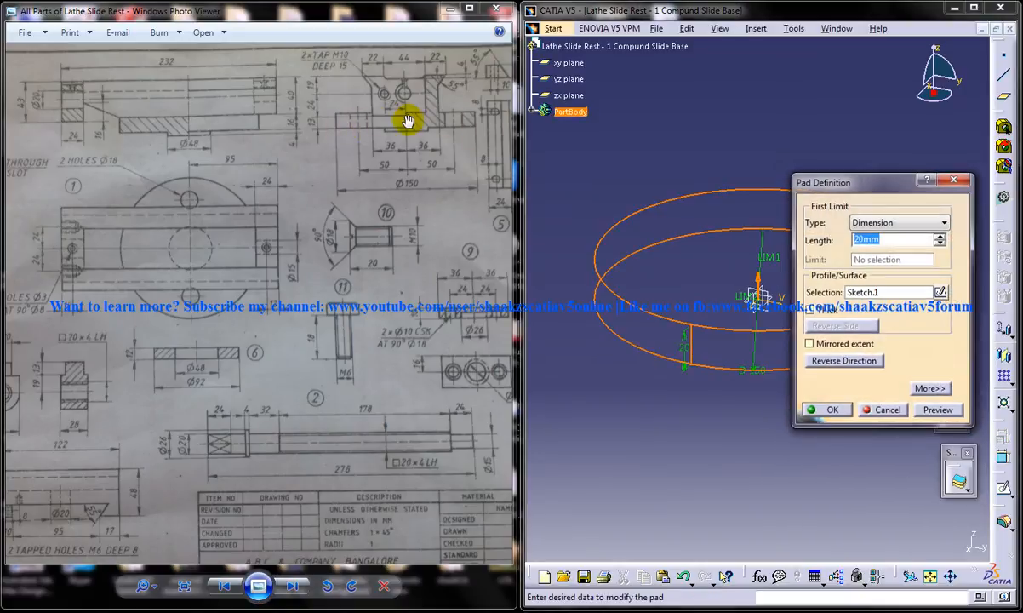
mouse_move(432, 124)
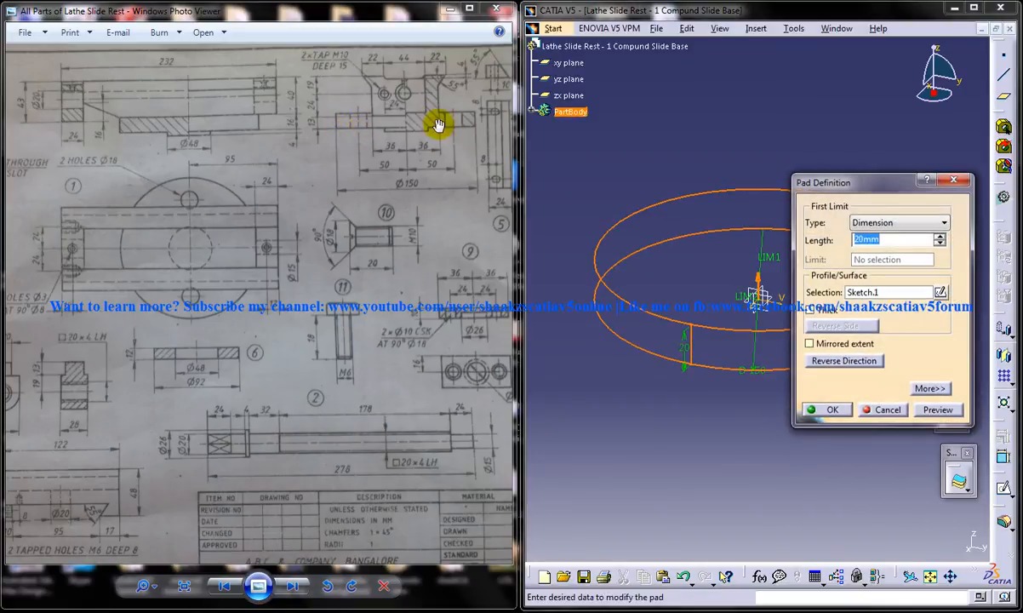
mouse_move(247, 121)
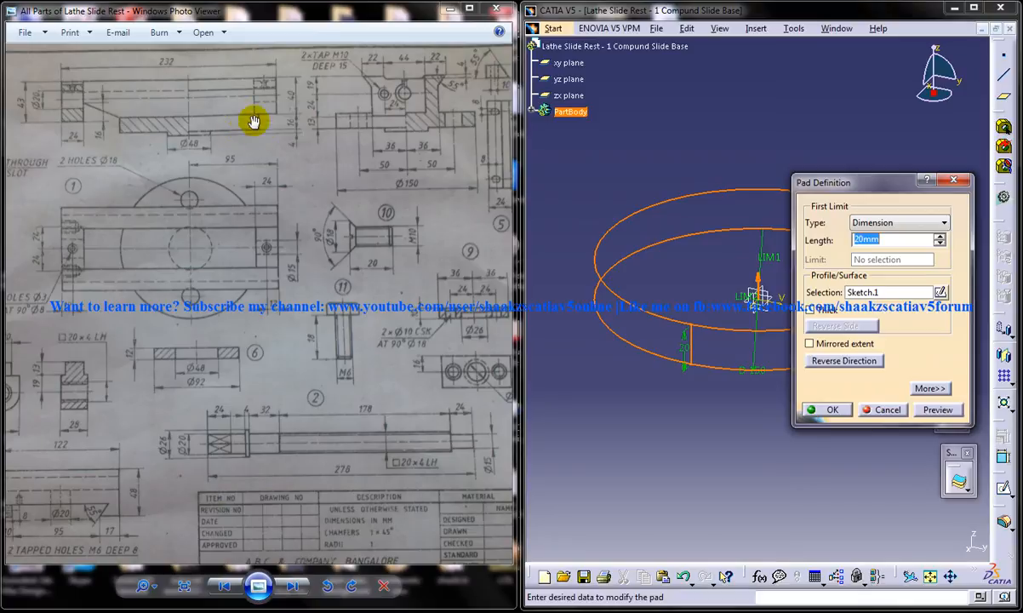
mouse_move(406, 127)
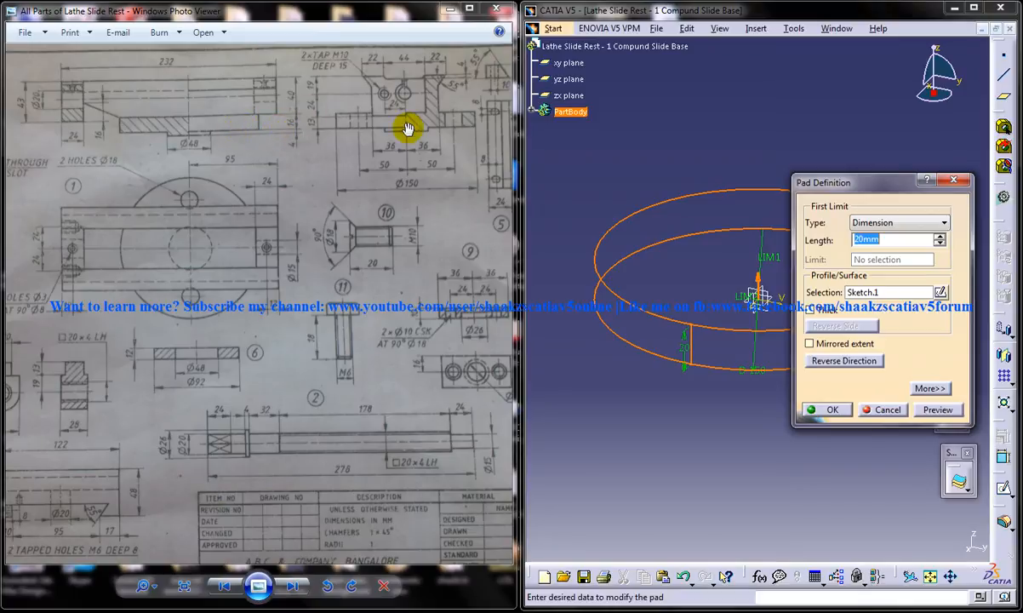
click(832, 409)
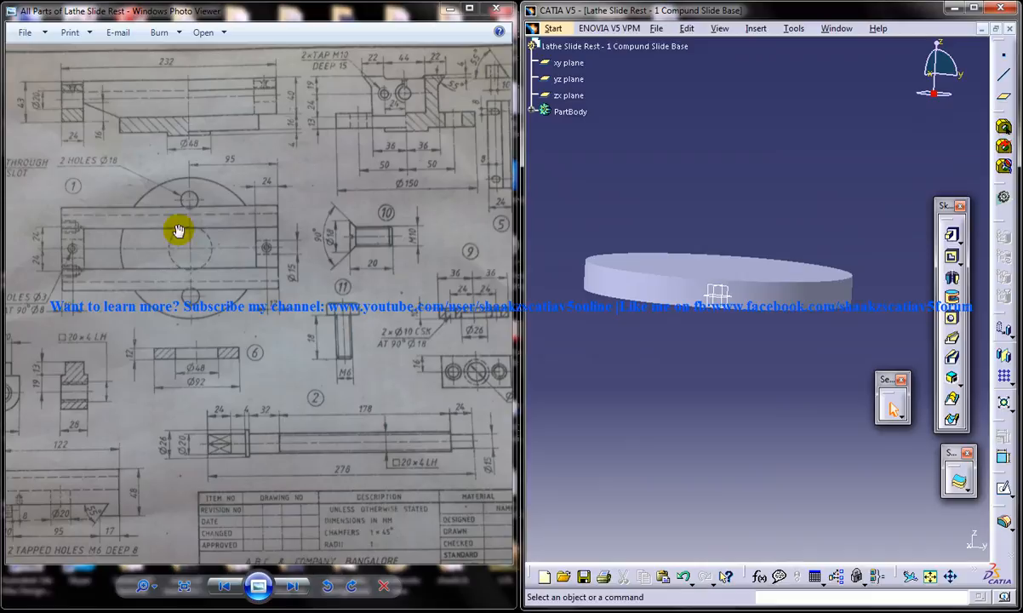
mouse_move(191, 231)
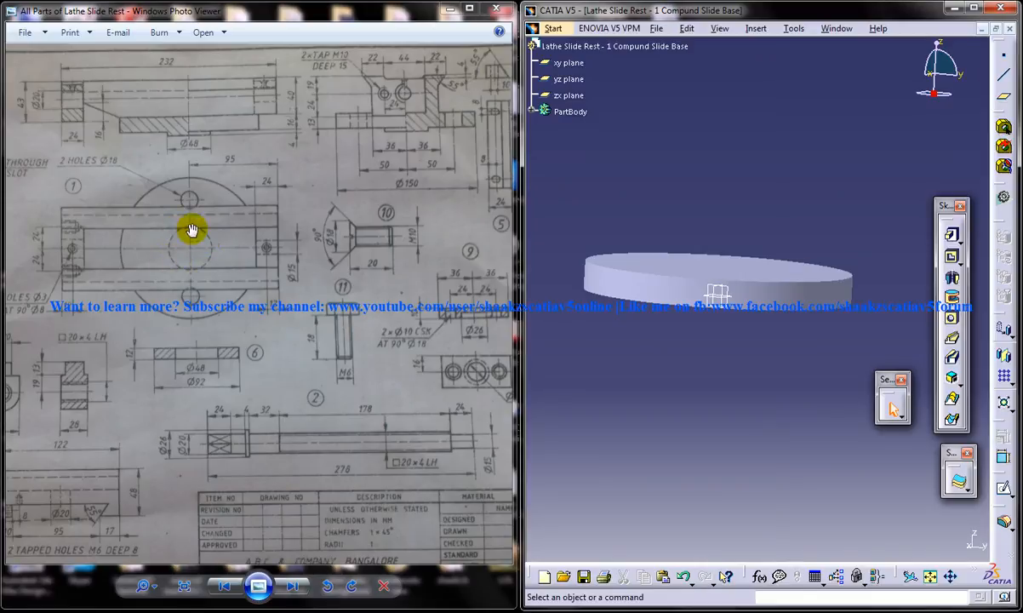
mouse_move(208, 237)
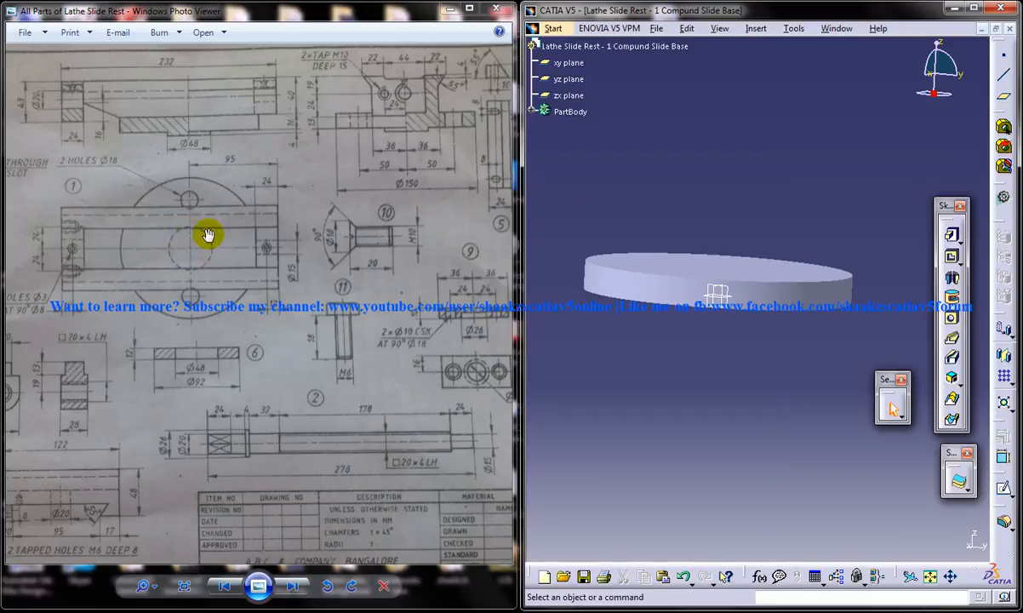
mouse_move(202, 235)
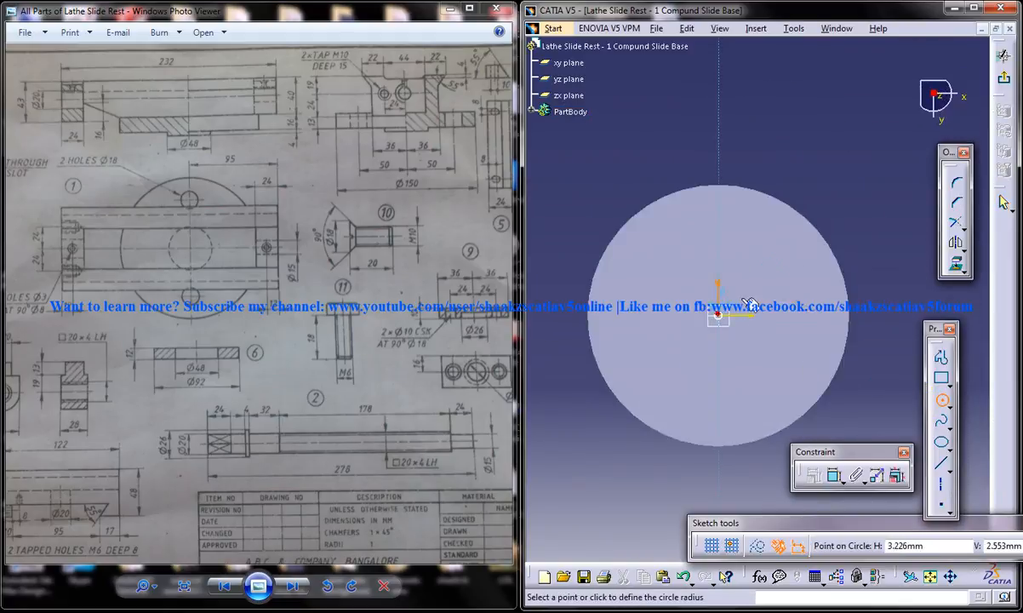
Constrain the centred circle's diameter and confirm the value.
click(782, 291)
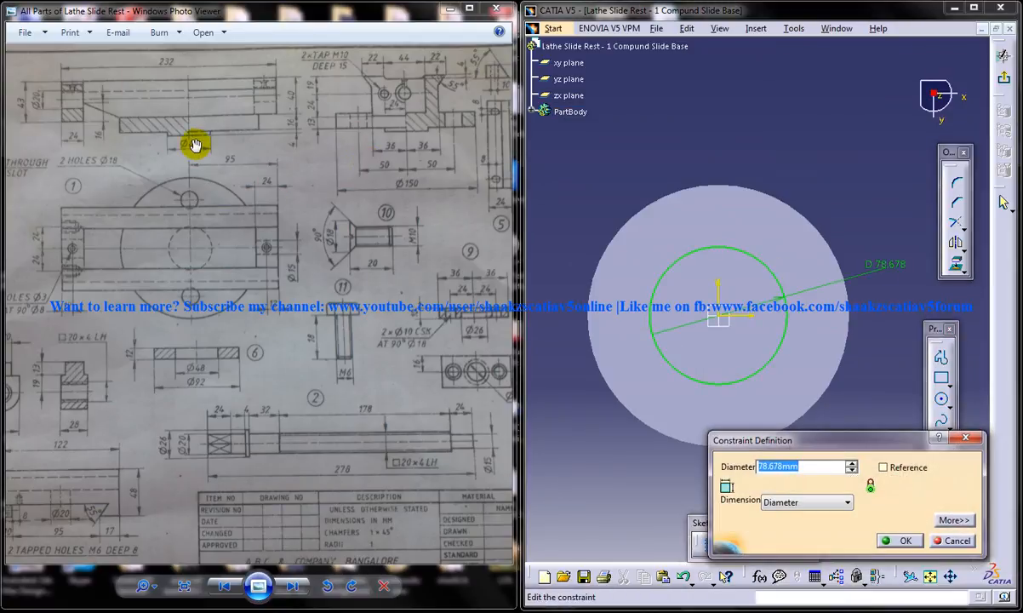
click(899, 540)
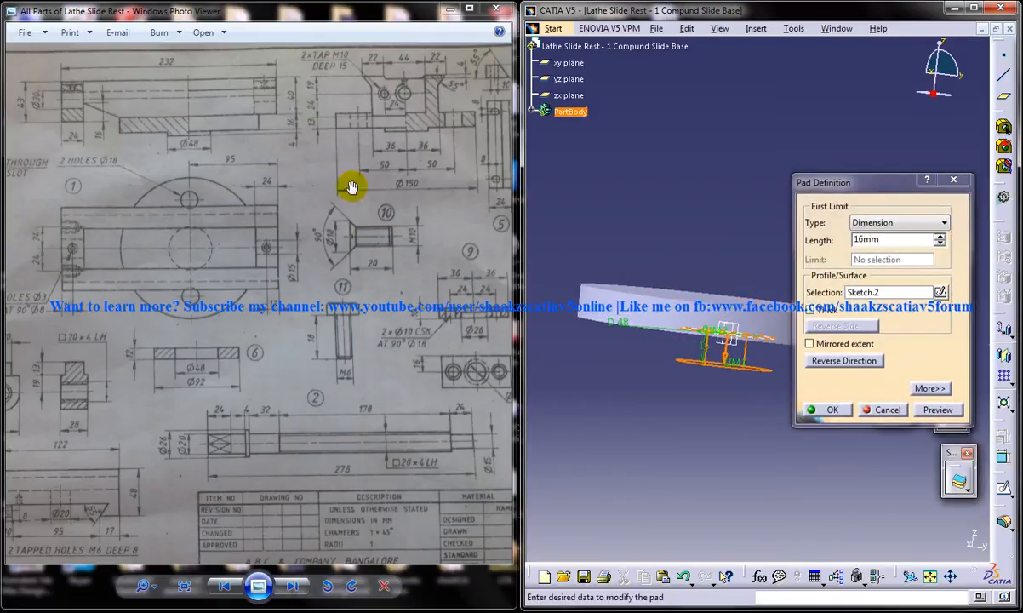
mouse_move(686, 275)
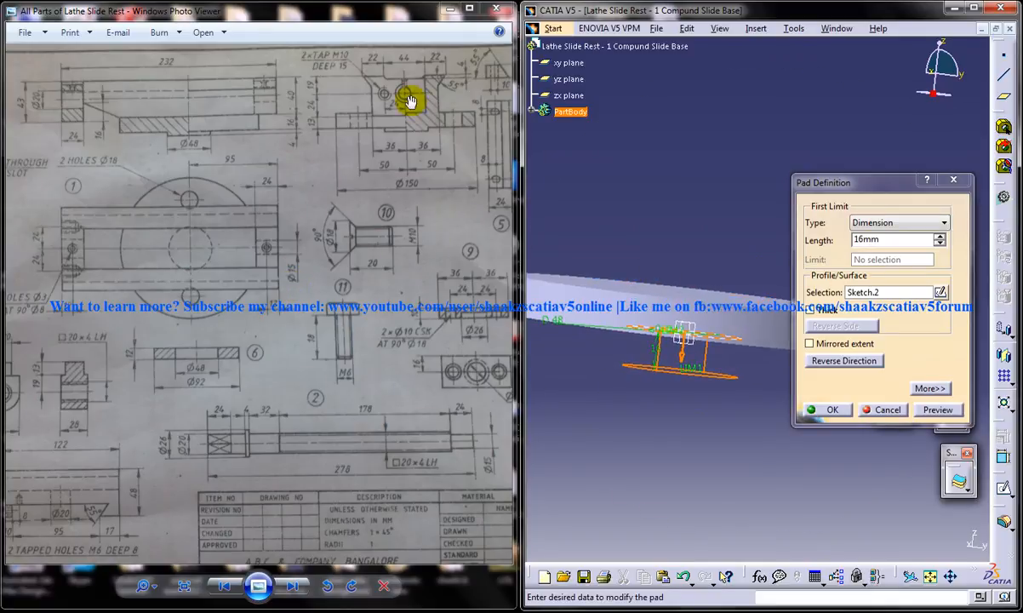
Pad Sketch.2 with its length changed from 16 mm to 4 mm.
click(892, 239)
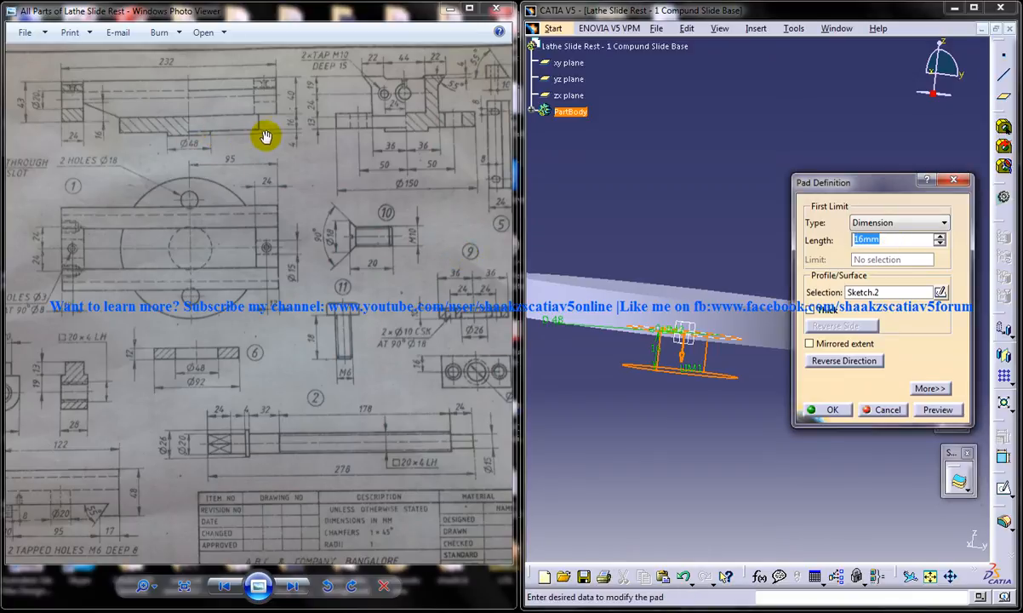
text(4)
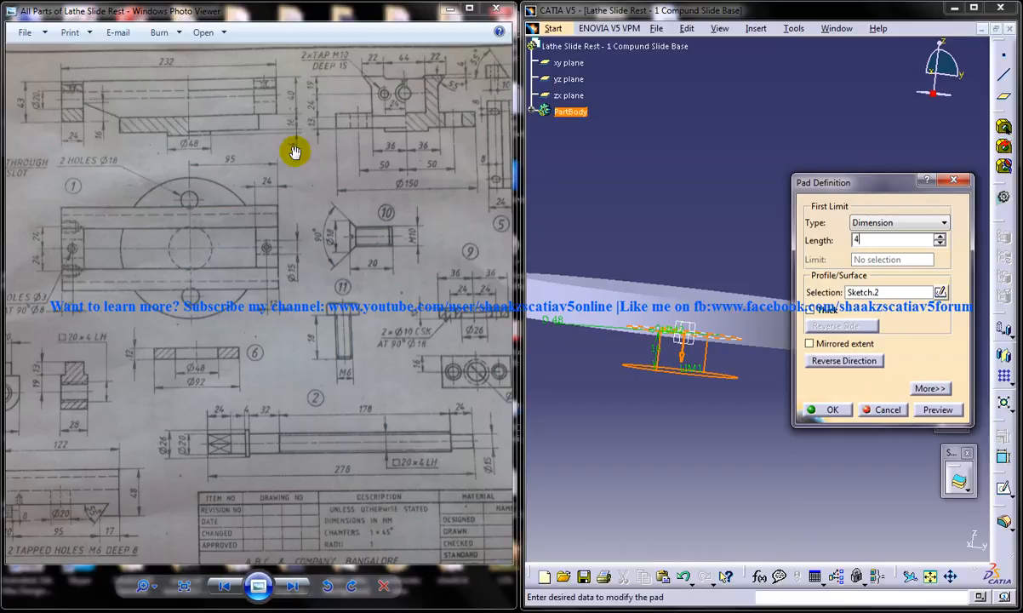
click(832, 409)
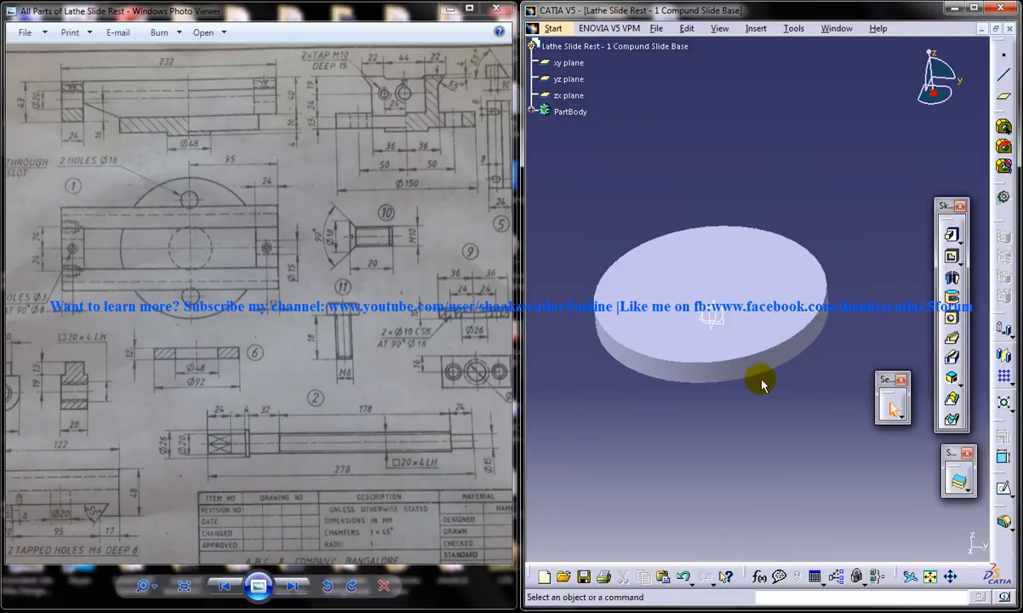
click(979, 7)
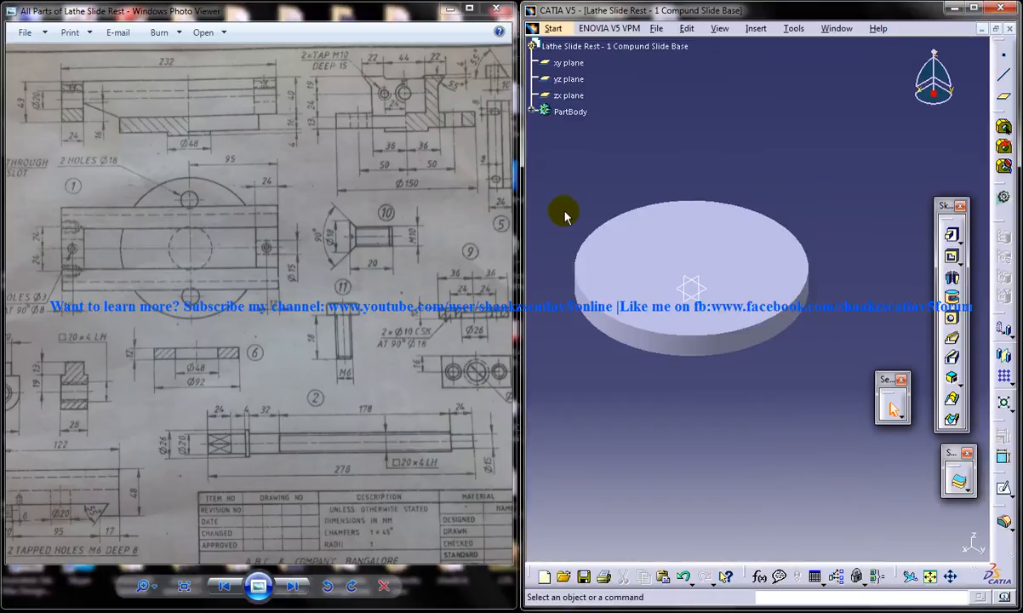
mouse_move(201, 199)
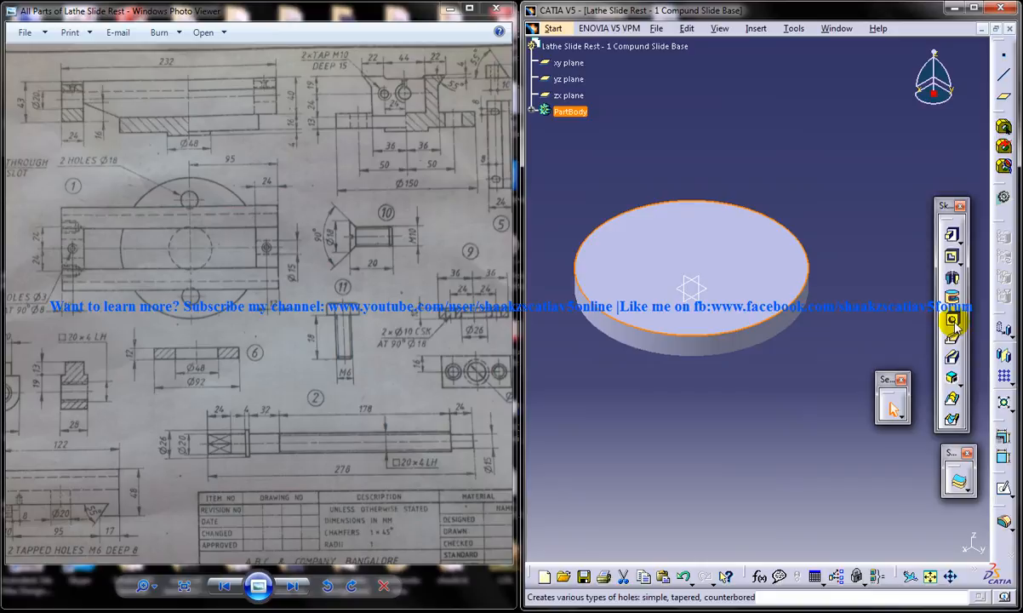
Start a hole on the top face and dimension its centre 50 mm from the axis.
click(949, 321)
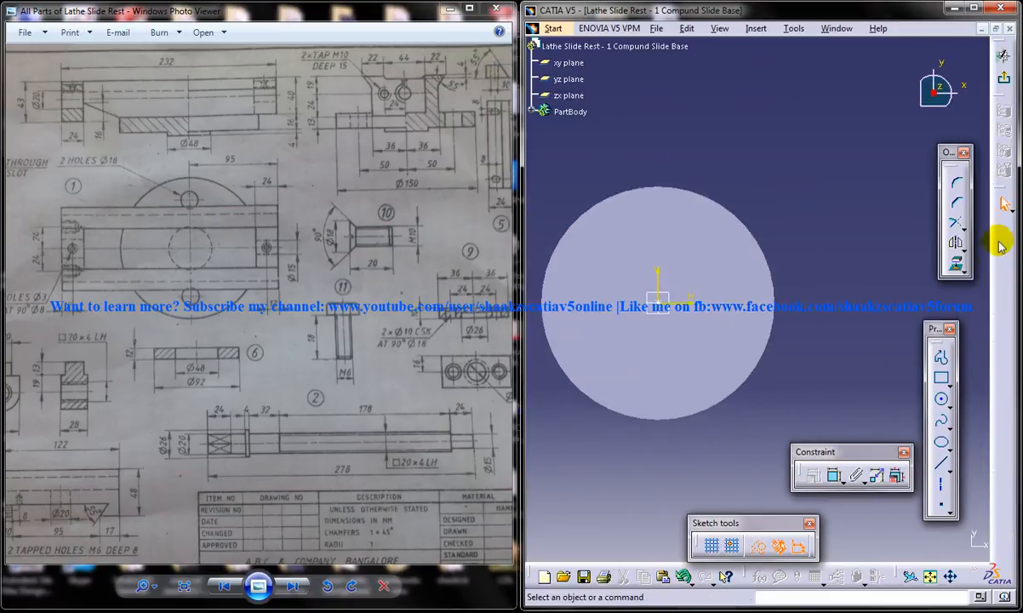
click(571, 112)
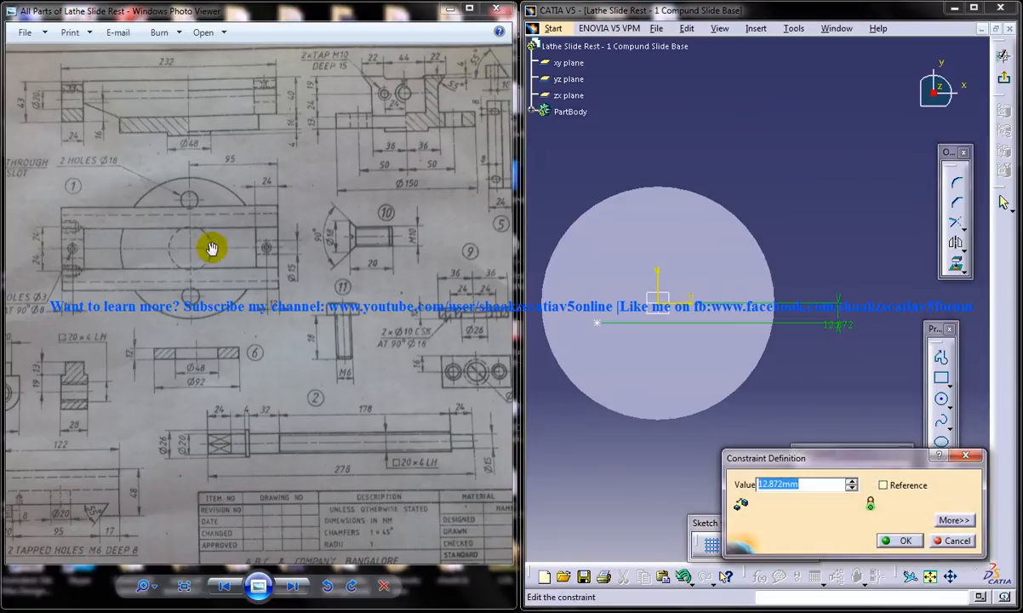
mouse_move(832, 346)
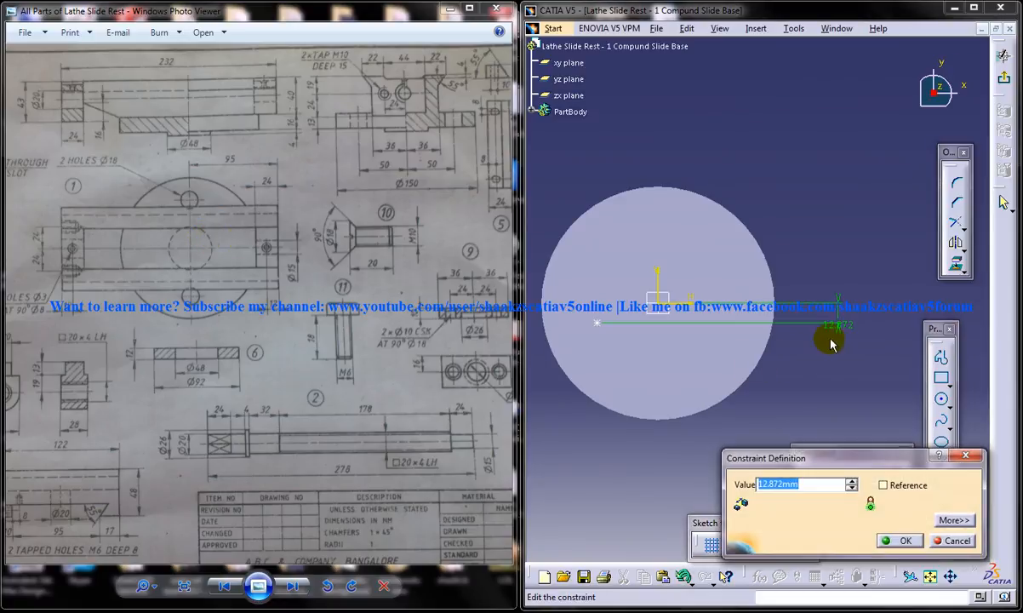
right_click(832, 323)
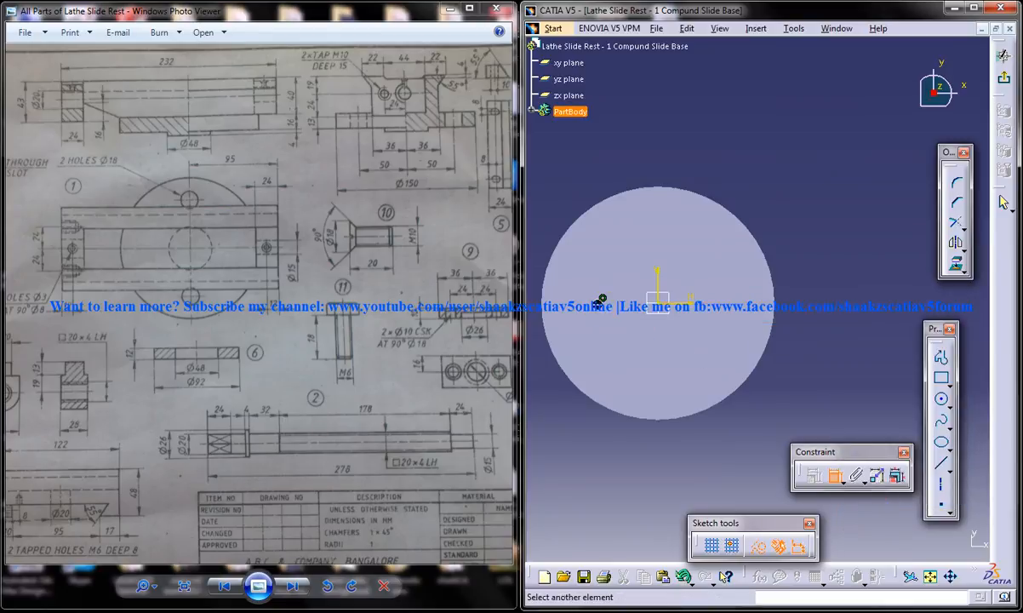
click(602, 299)
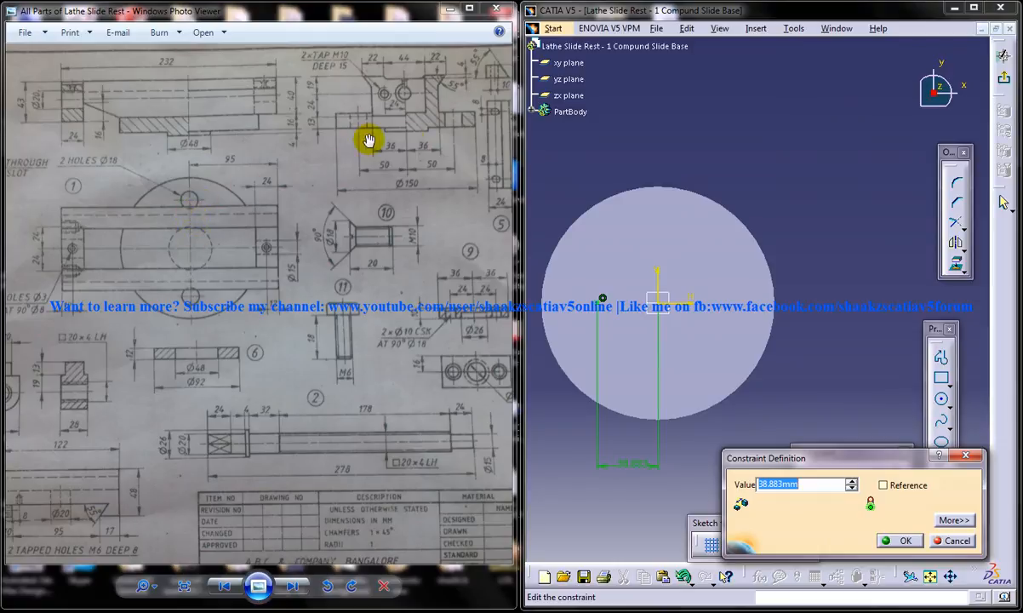
text(50)
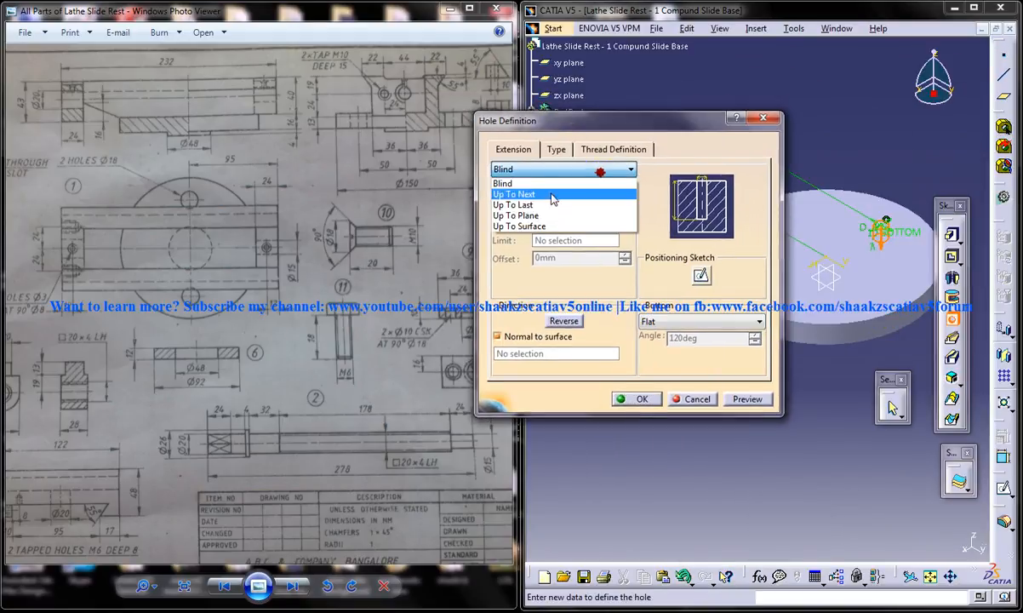
Set the hole to Up To Next with 18 mm diameter and create it.
click(514, 194)
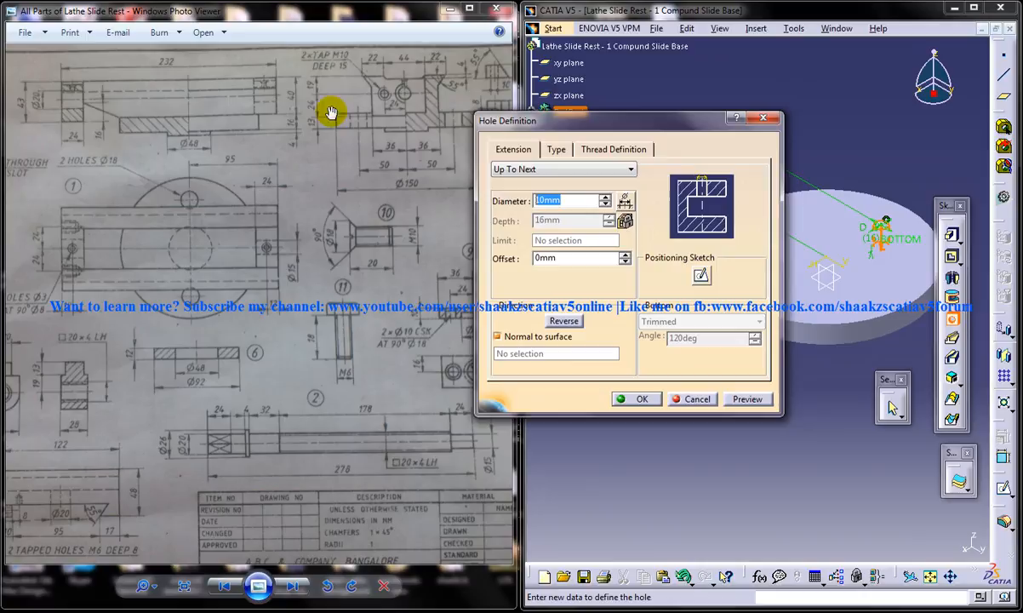
mouse_move(167, 260)
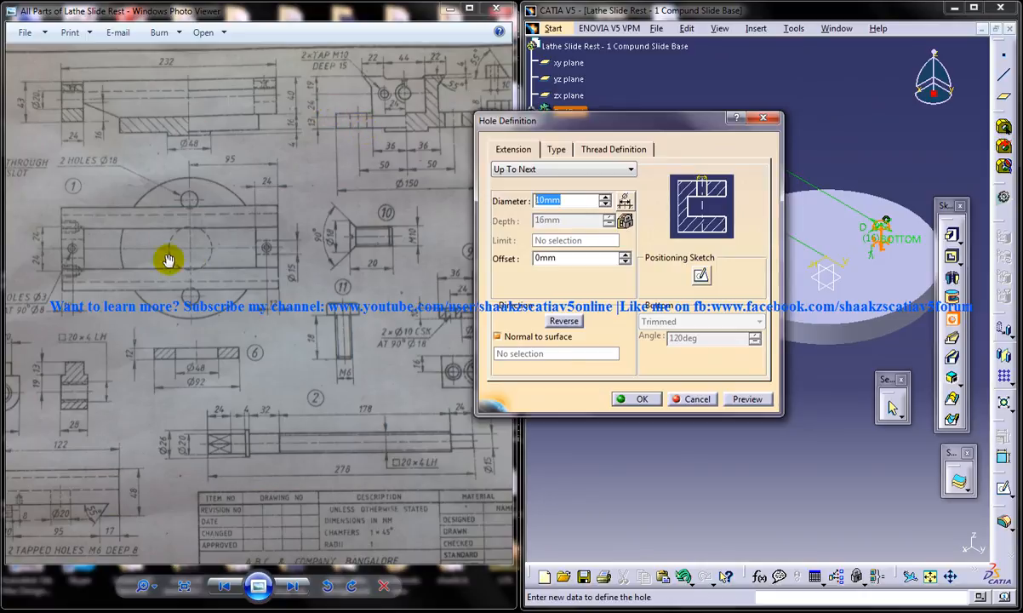
mouse_move(439, 211)
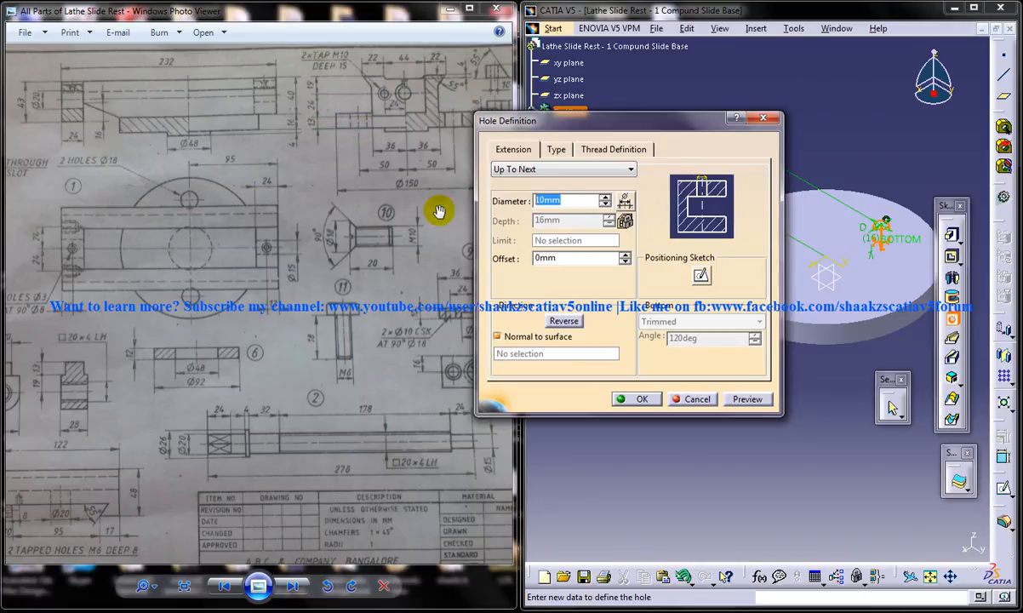
click(636, 398)
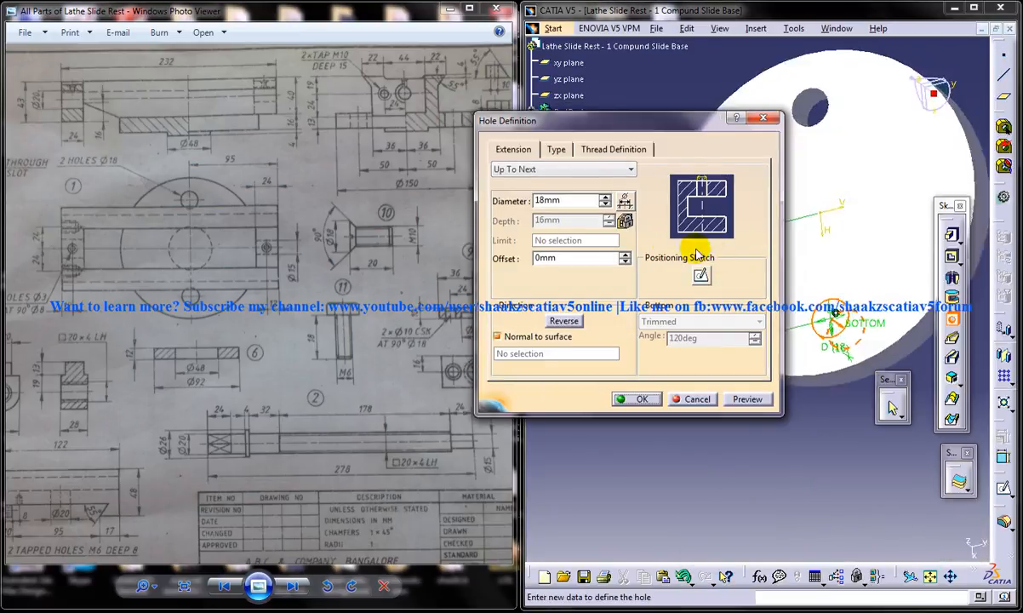
click(637, 398)
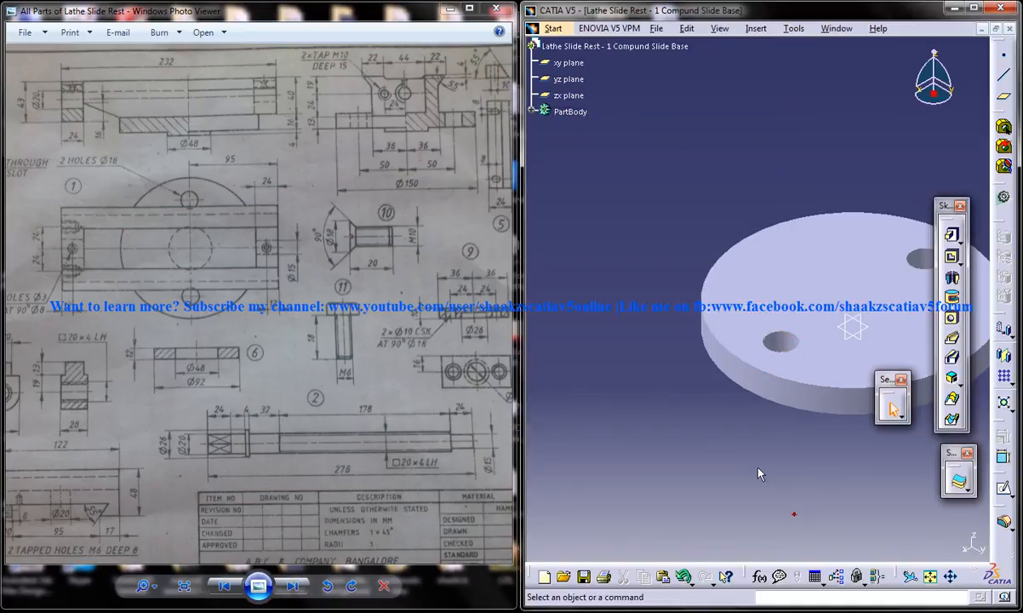
click(693, 423)
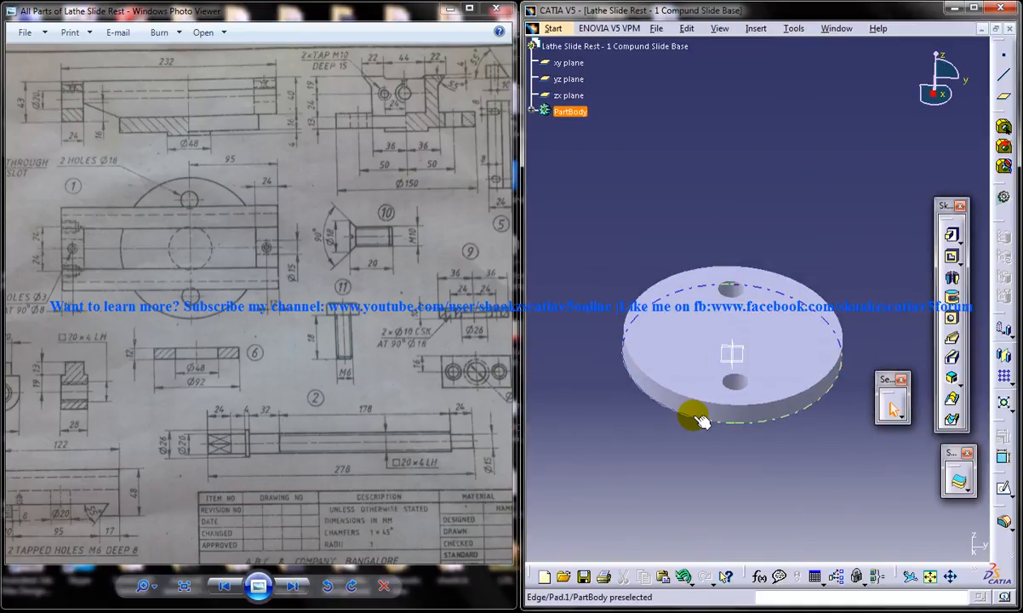
drag(698, 422, 771, 375)
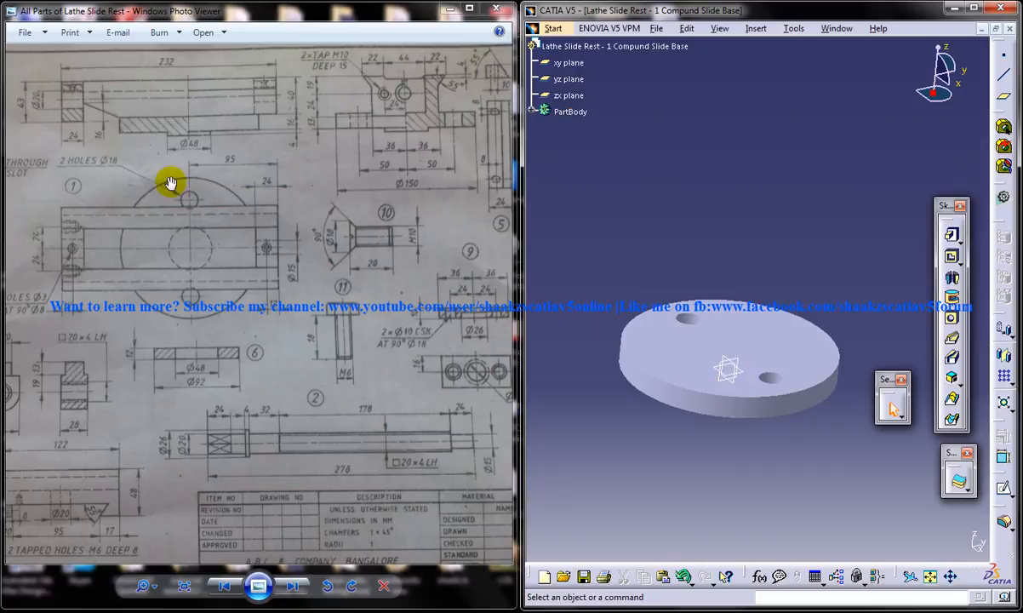
mouse_move(219, 283)
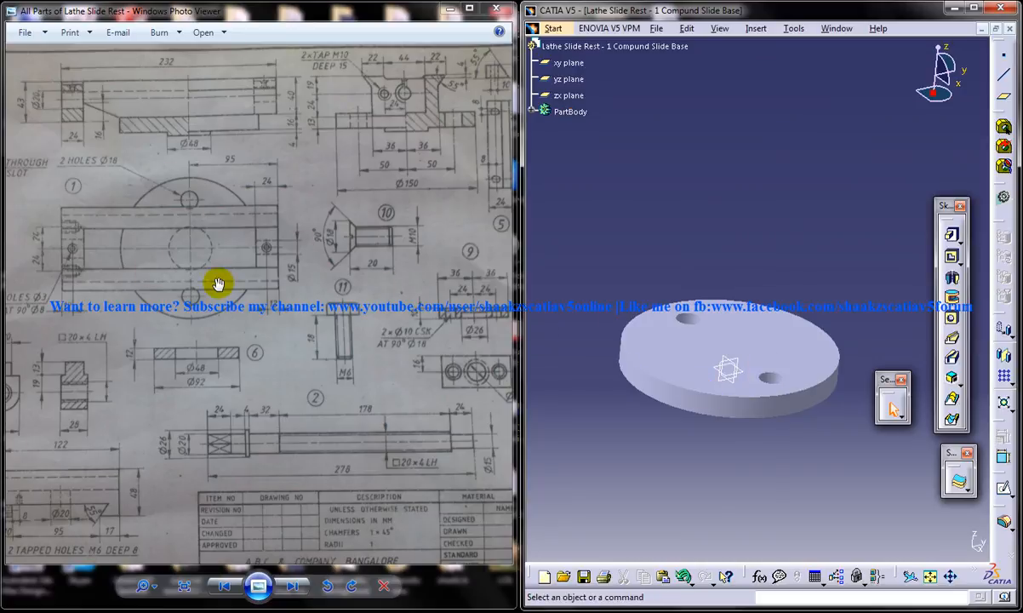